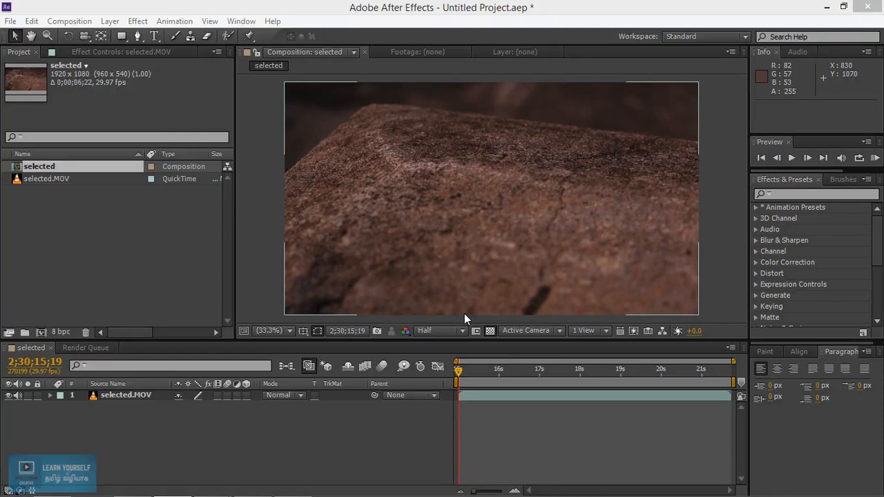
mouse_move(117, 261)
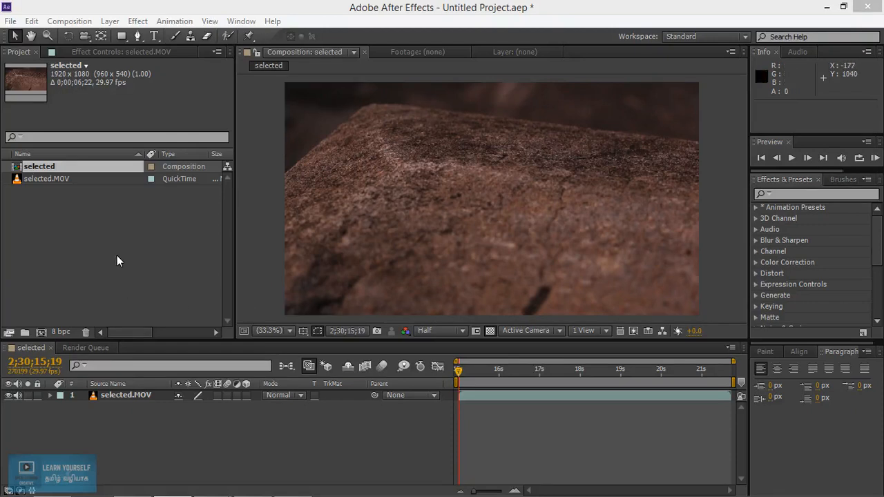
mouse_move(339, 255)
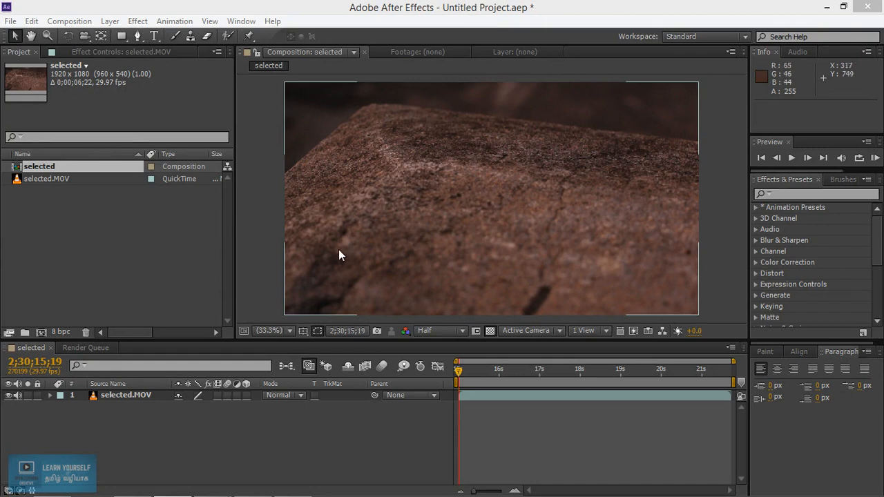
mouse_move(610, 341)
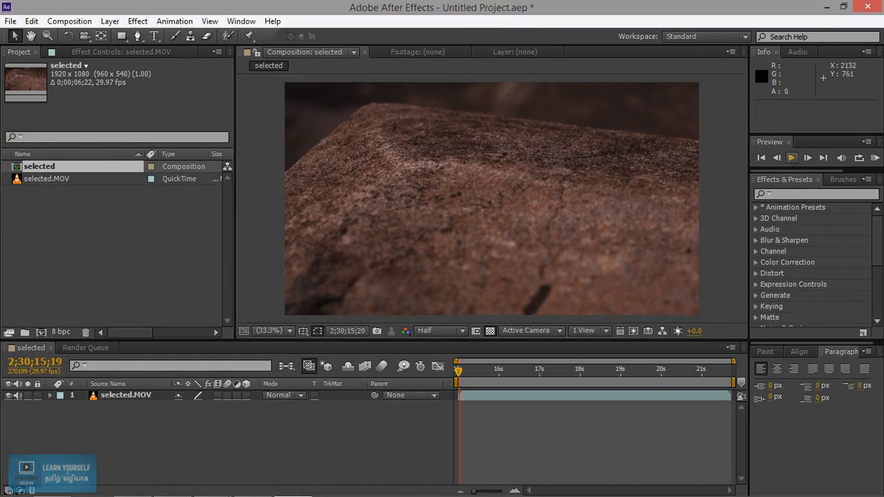
- Preview the rock footage, stop at 2;30;17;02, and select the selected.MOV layer
left_click(792, 158)
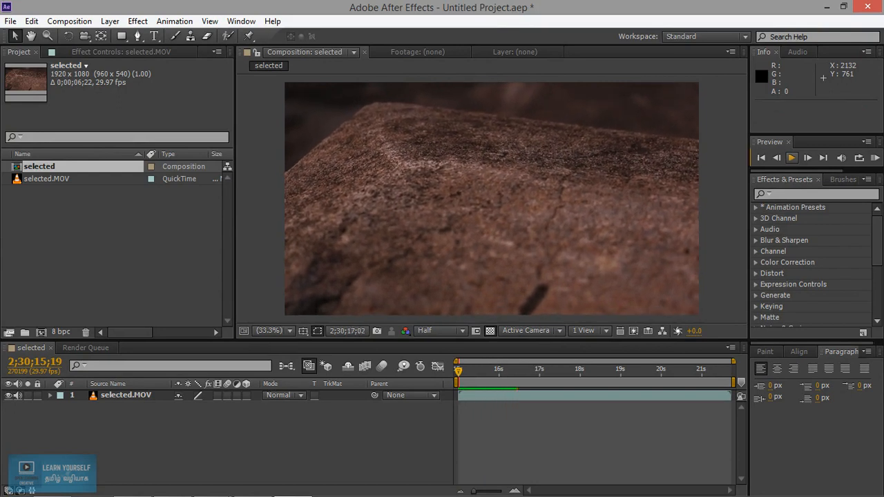
left_click(516, 369)
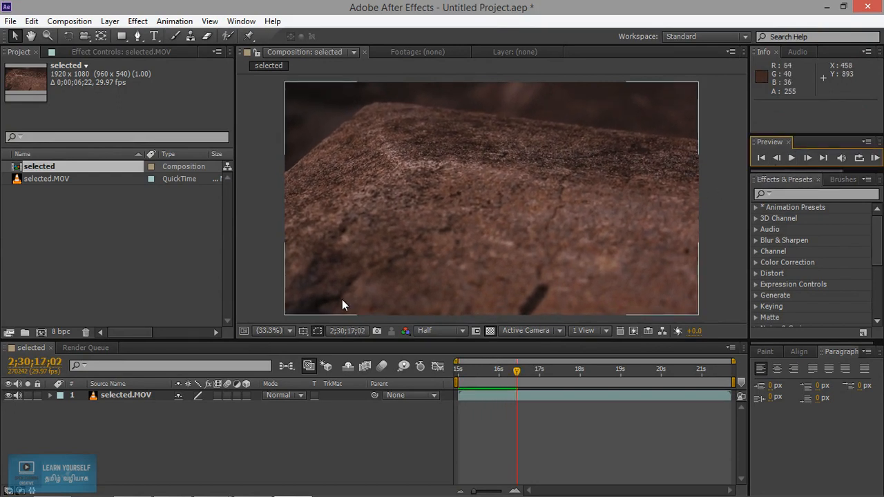
left_click(126, 395)
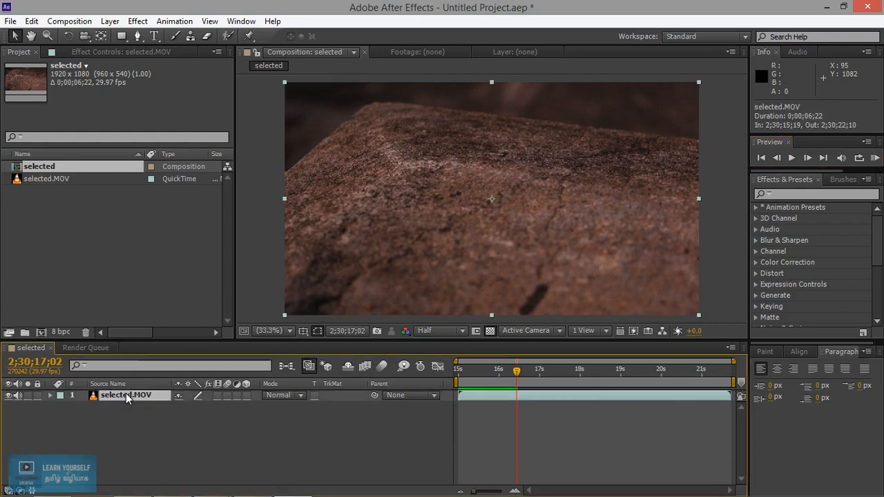
- Apply Brightness & Contrast to the selected.MOV layer, try its values, then remove it
right_click(125, 395)
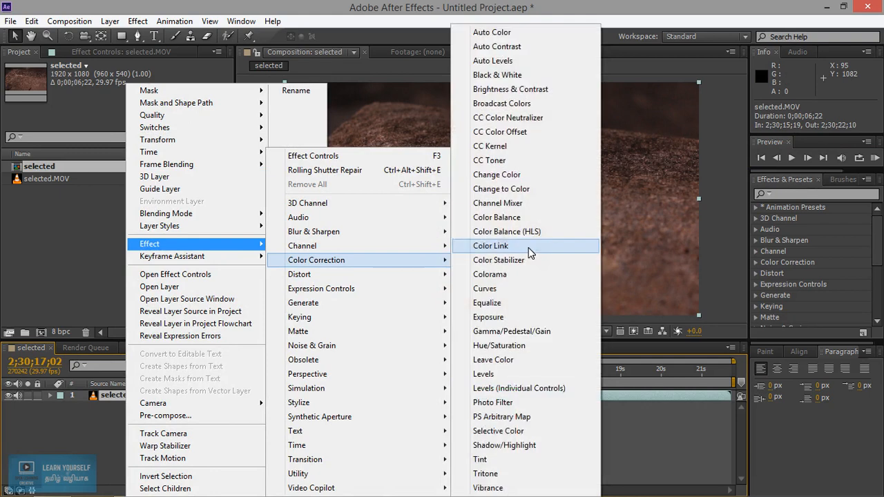
left_click(511, 88)
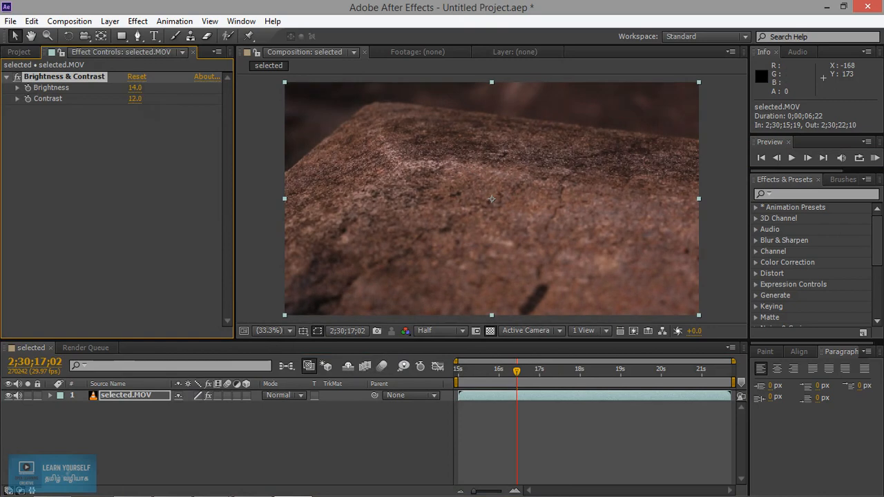
mouse_move(143, 134)
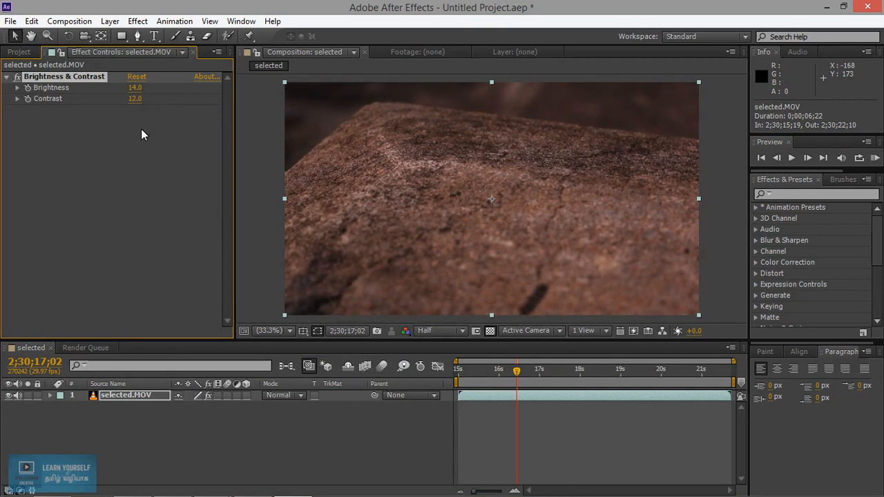
left_click_drag(134, 87, 139, 87)
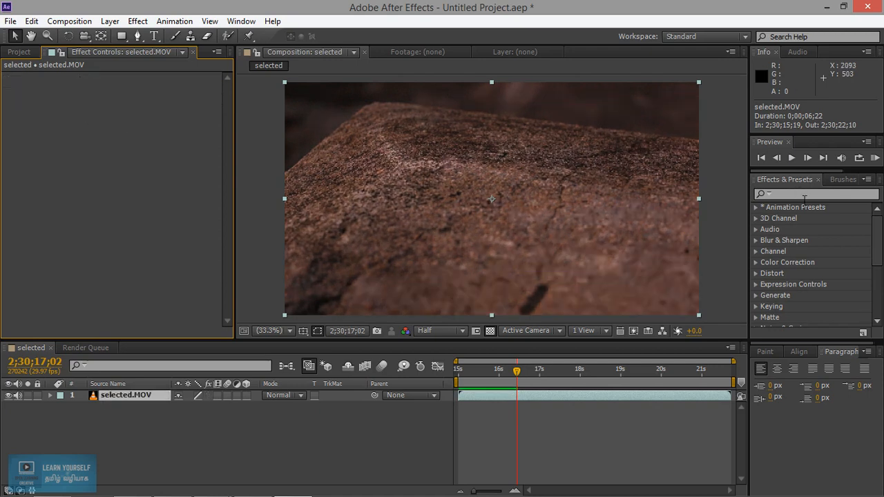
- Search effects for 'rollin', apply Rolling Shutter Repair, and scrub to a later frame
left_click(815, 194)
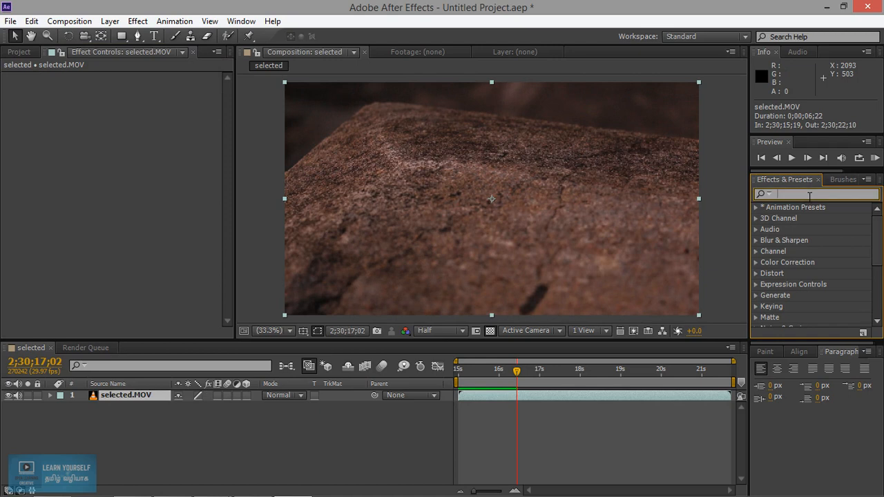
type("rollgi")
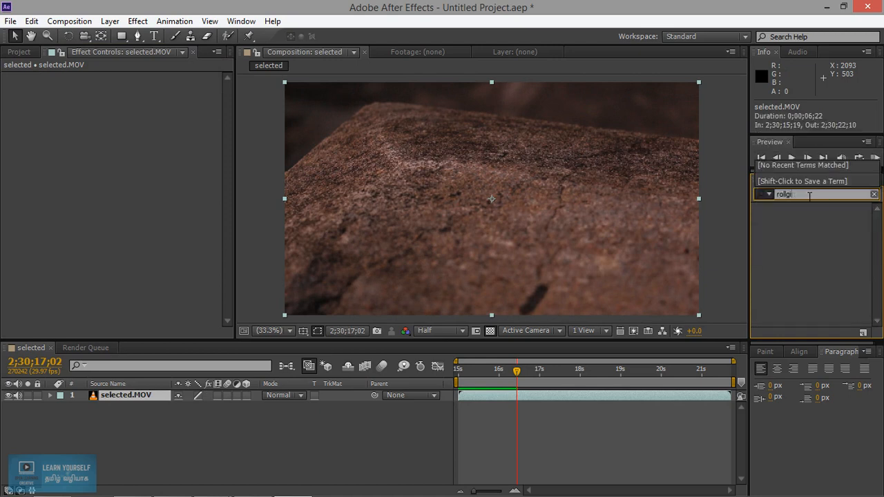
type("rollin")
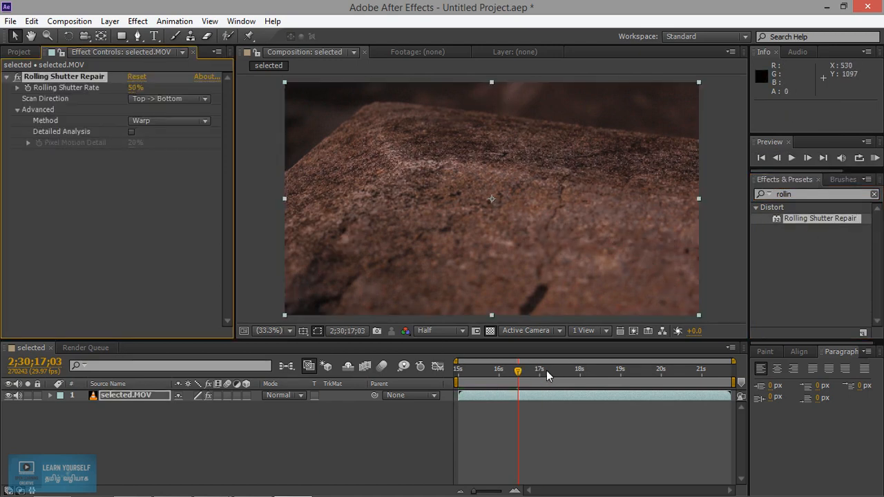
left_click(565, 369)
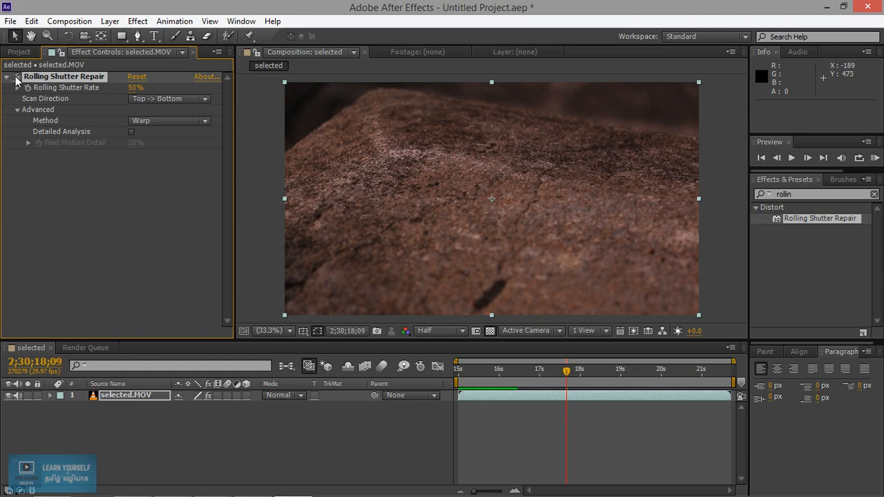
mouse_move(387, 241)
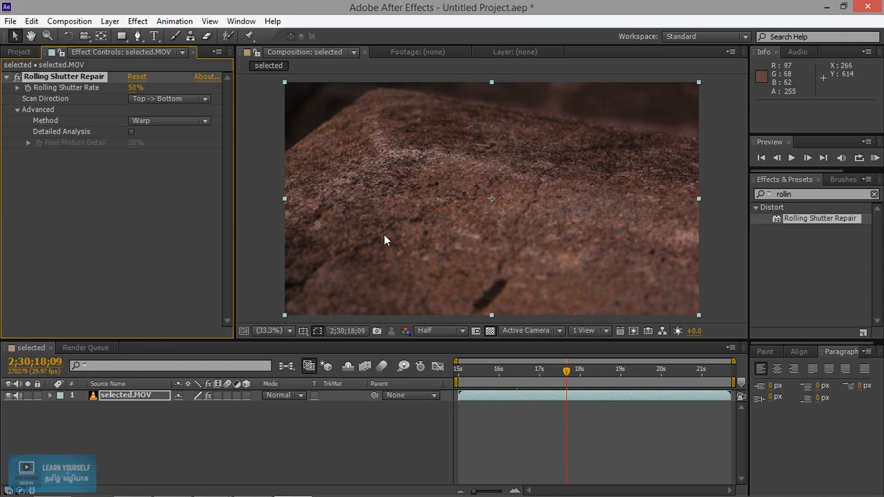
mouse_move(399, 247)
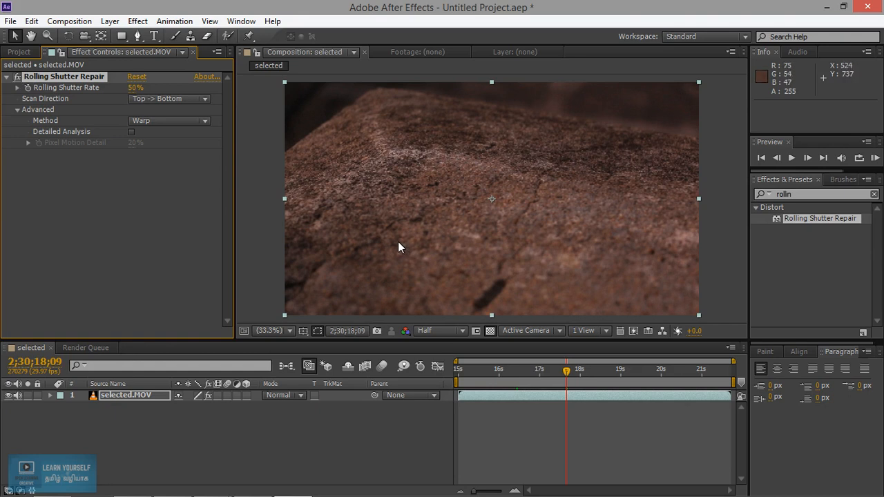
mouse_move(399, 247)
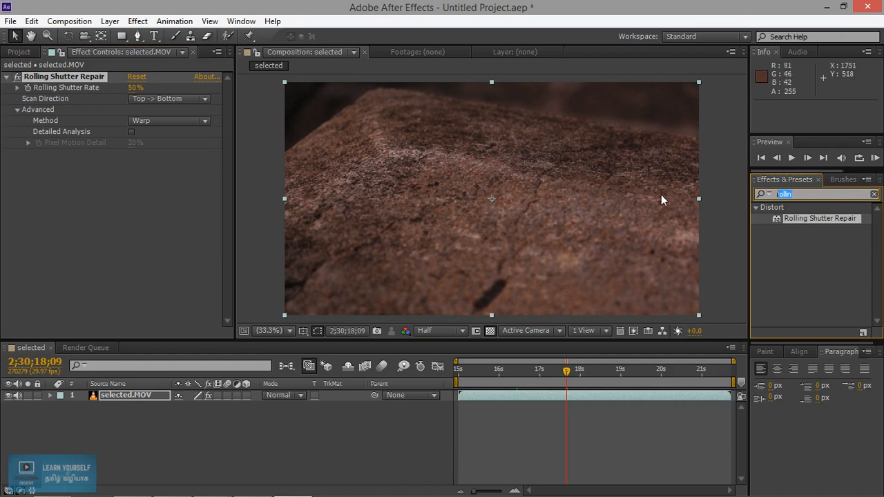
mouse_move(649, 204)
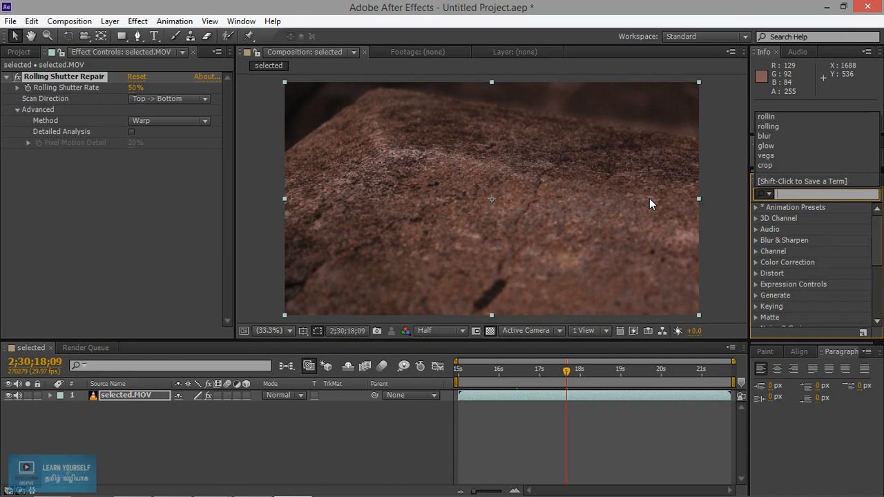
mouse_move(549, 239)
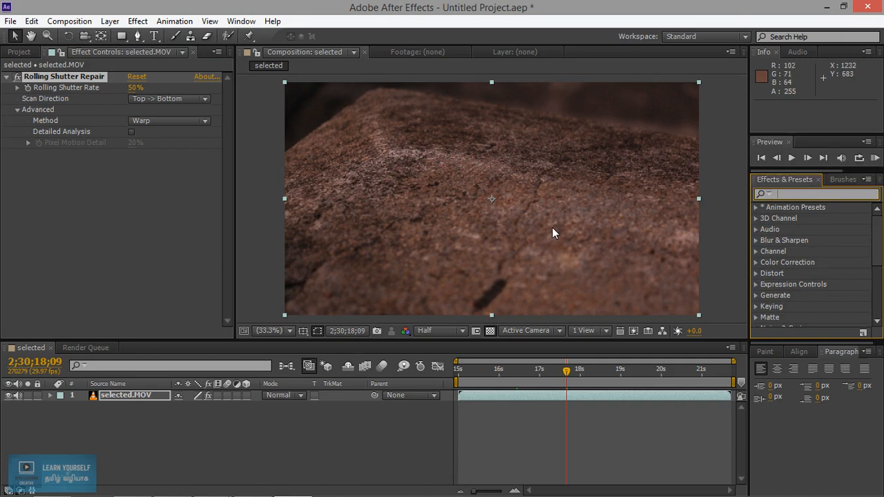
mouse_move(549, 206)
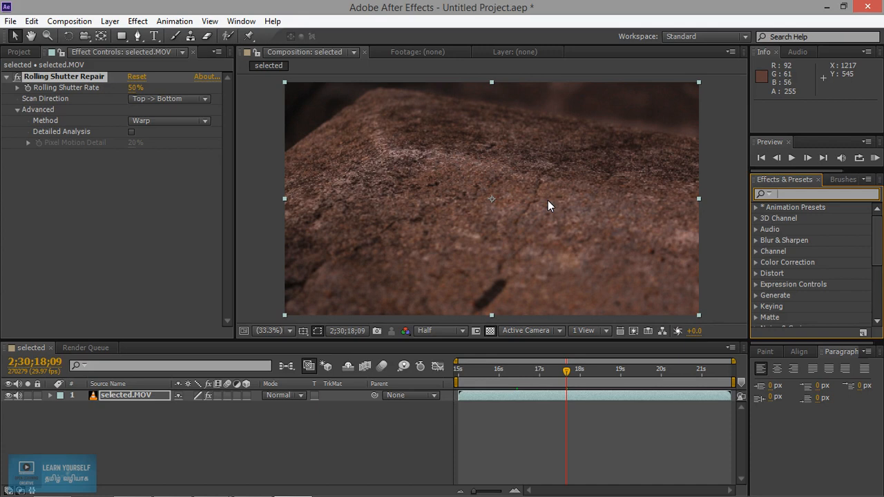
mouse_move(475, 251)
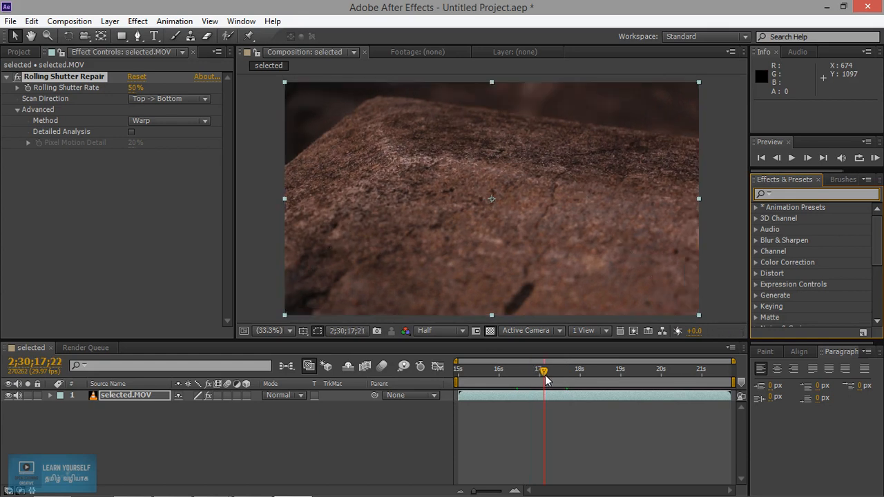
- Add the composition to the Render Queue and confirm customised Best Settings render options
left_click(69, 20)
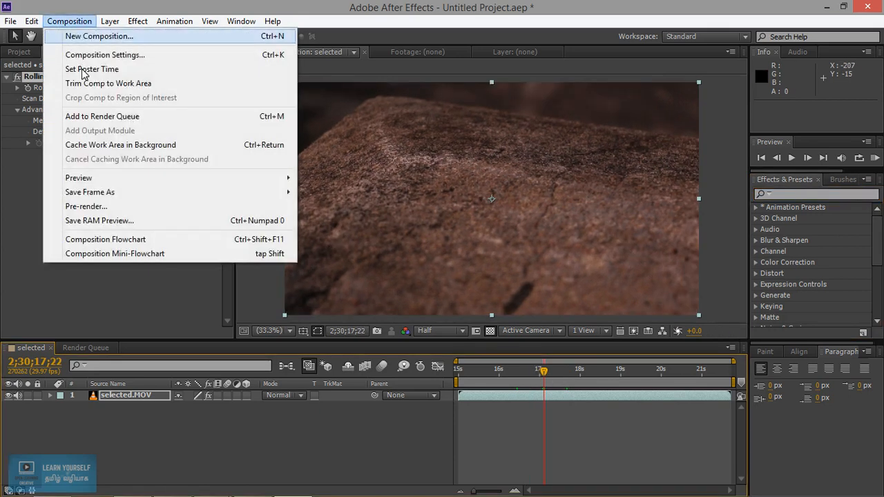
left_click(101, 116)
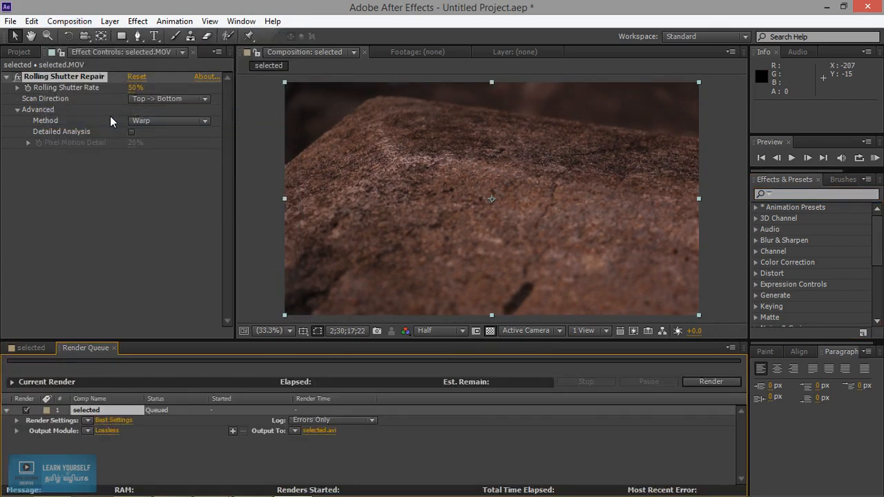
left_click(113, 420)
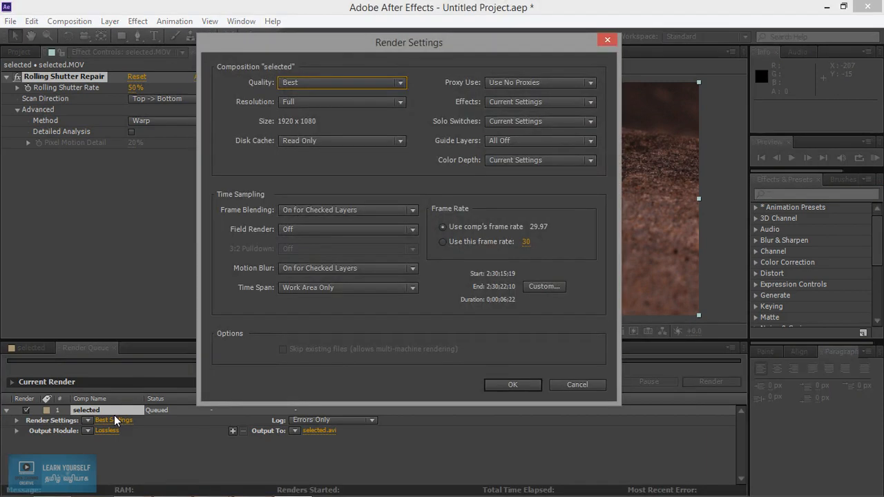
mouse_move(116, 421)
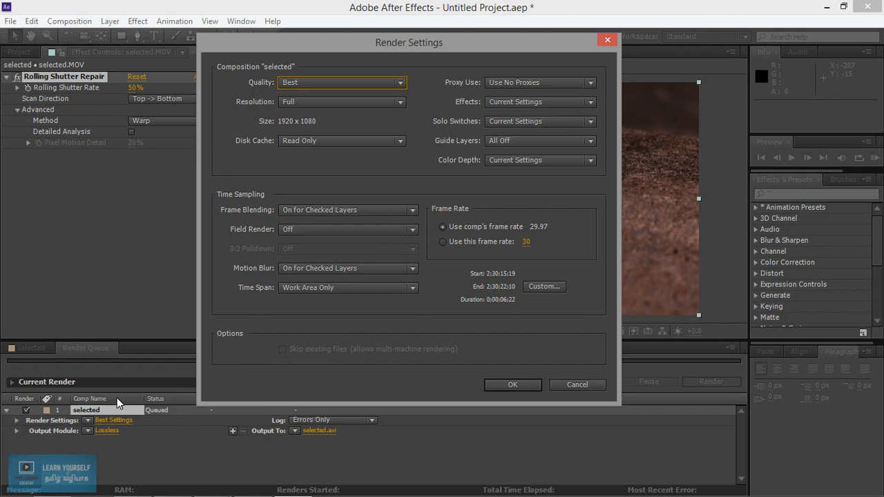
mouse_move(118, 404)
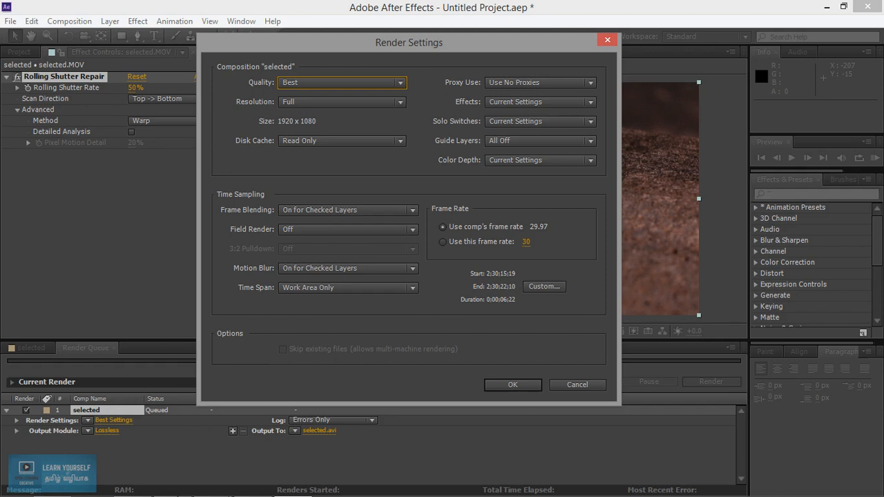
mouse_move(575, 325)
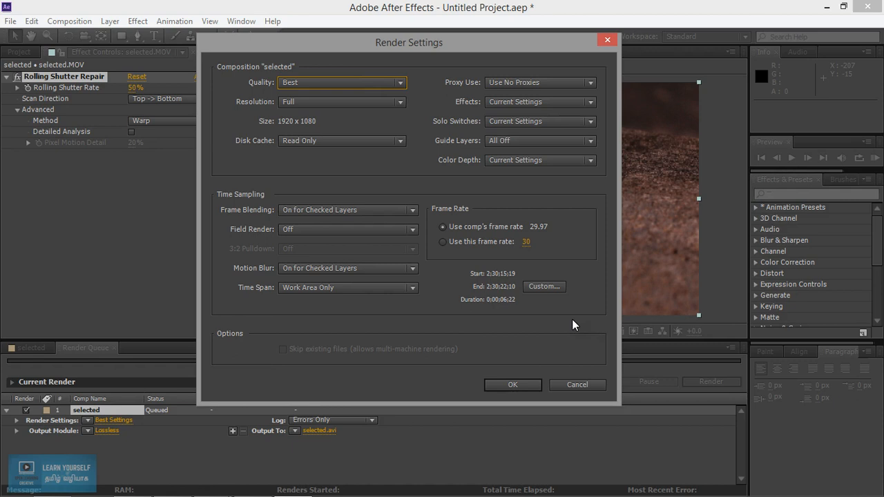
mouse_move(514, 310)
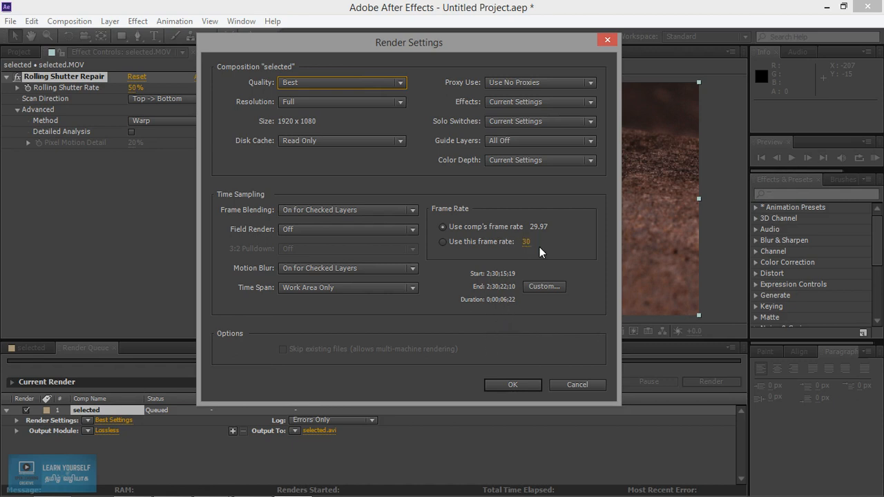
left_click(512, 384)
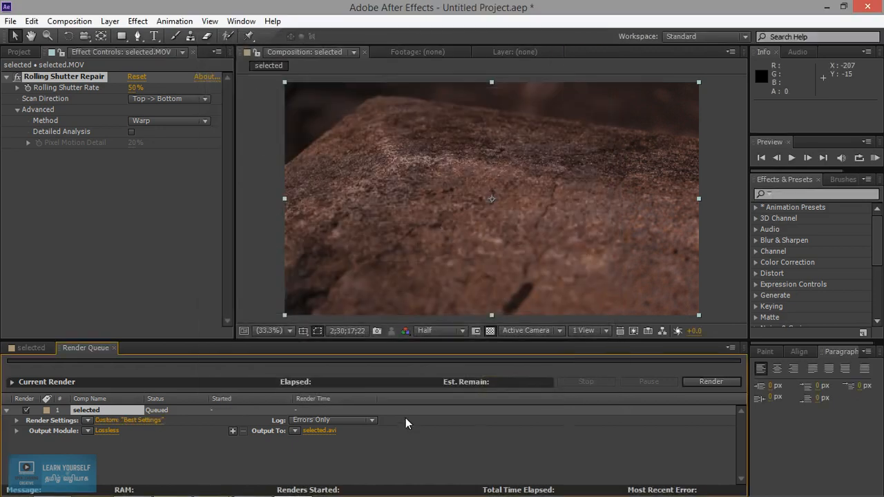
mouse_move(113, 435)
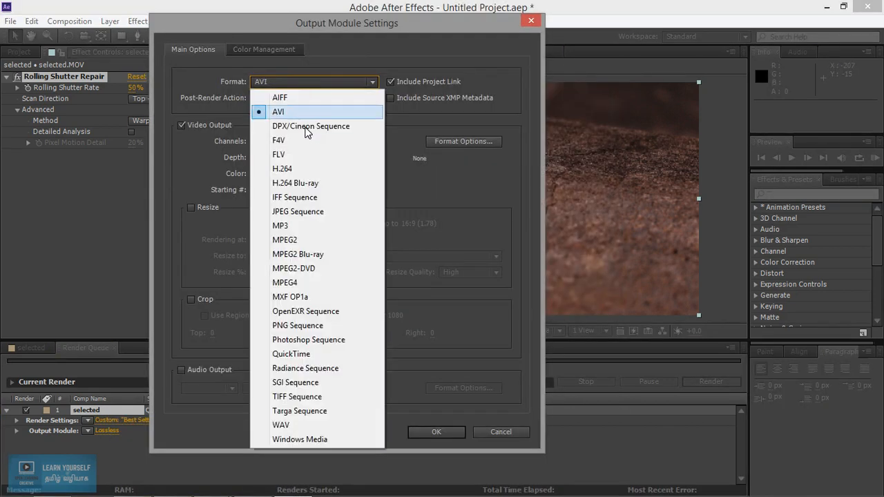
mouse_move(307, 325)
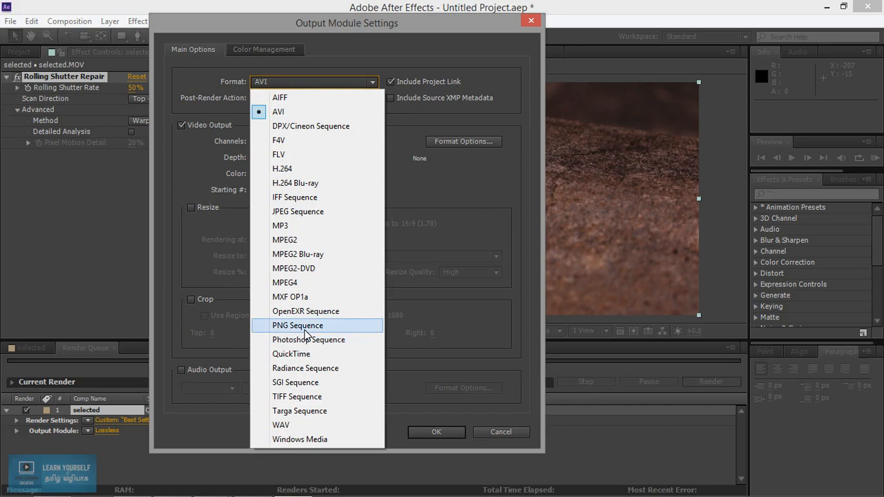
- Set the queued render's output module format to PNG Sequence
left_click(298, 325)
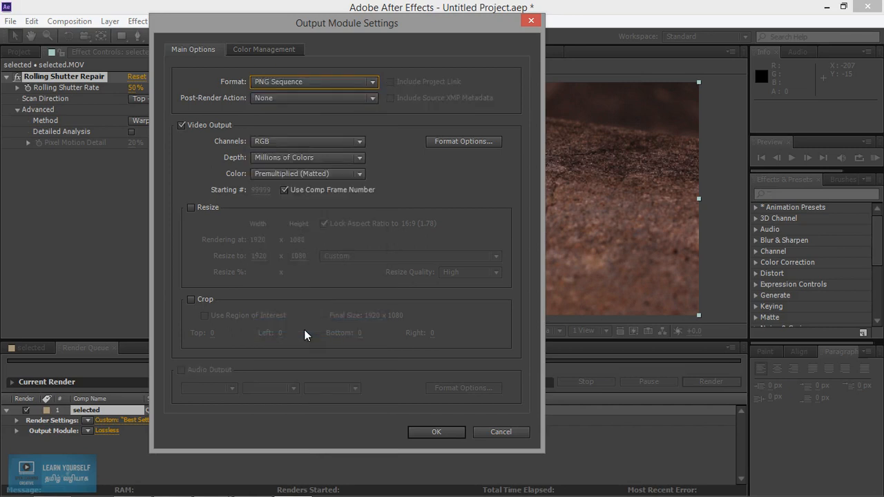
mouse_move(334, 95)
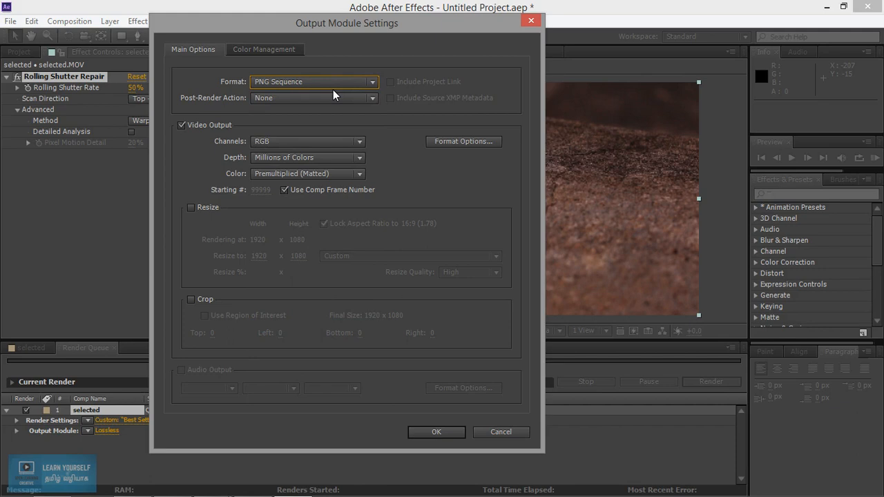
left_click(436, 432)
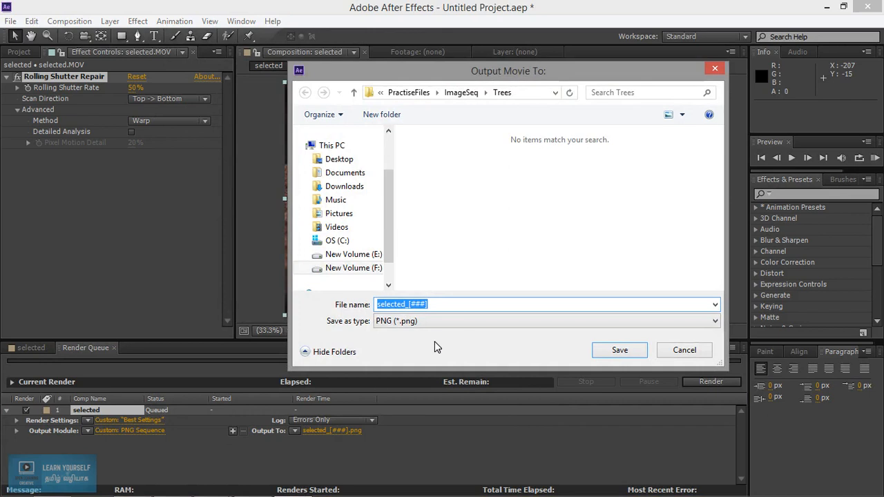
- Rename the first render's output file to LargeImageSeq.[###] and save
left_click(406, 303)
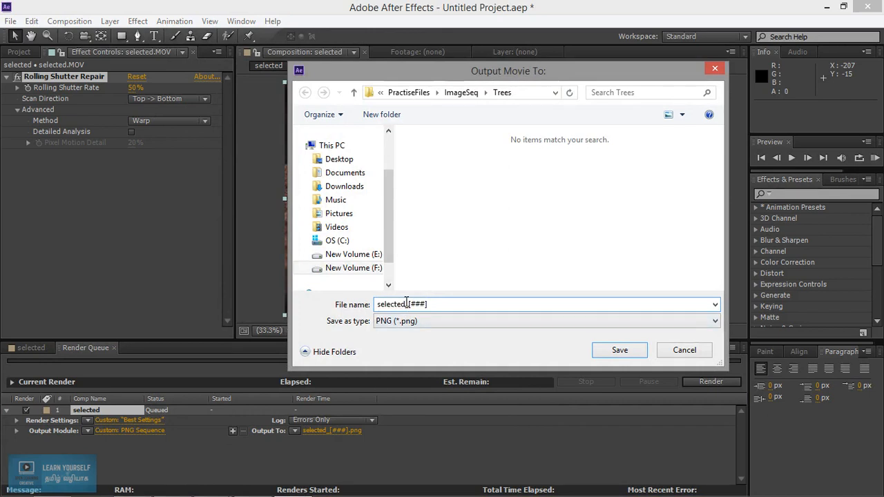
type("LargeImag")
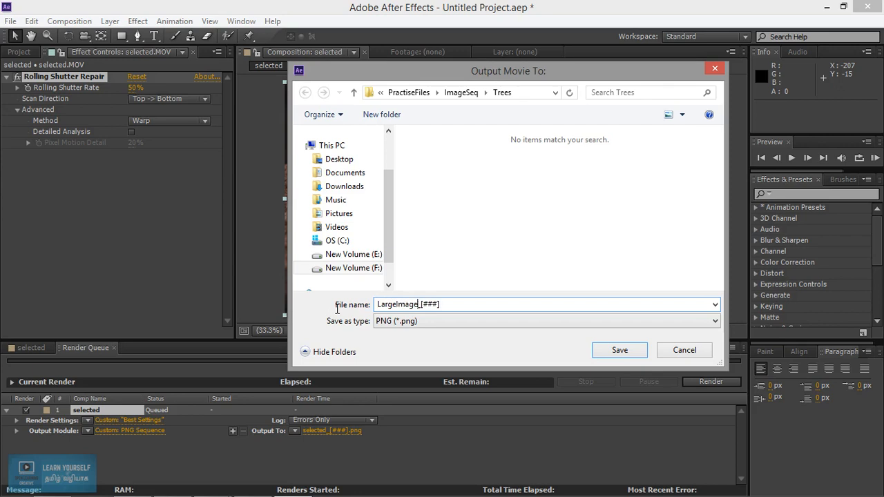
type("Seq")
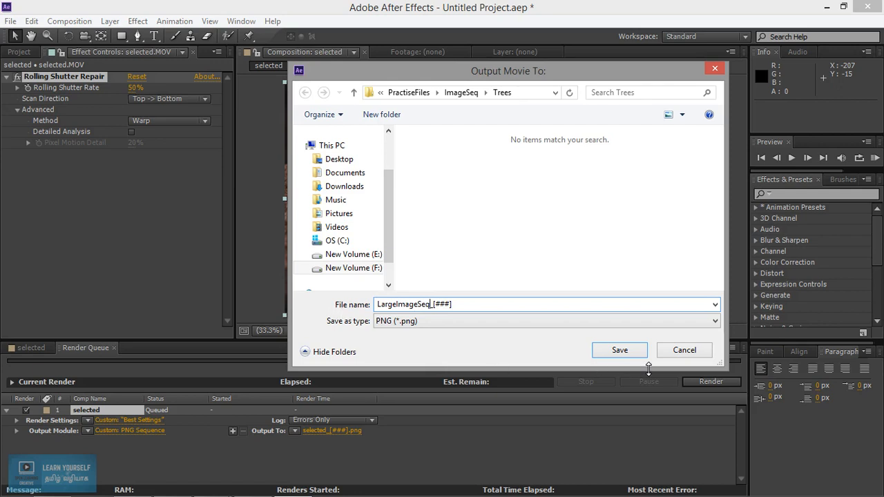
mouse_move(461, 382)
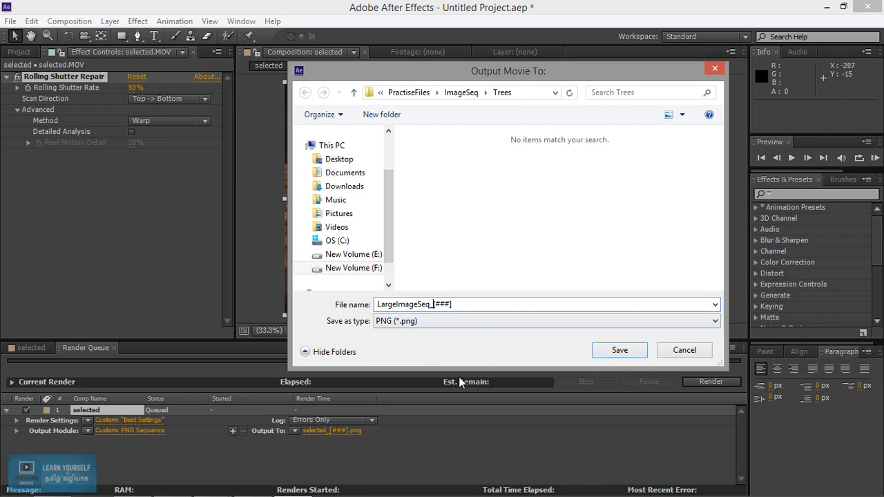
mouse_move(617, 362)
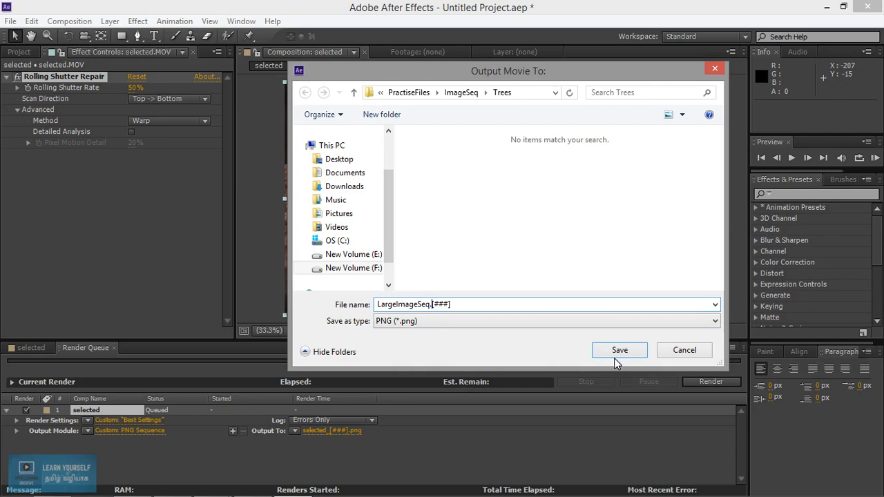
left_click(619, 350)
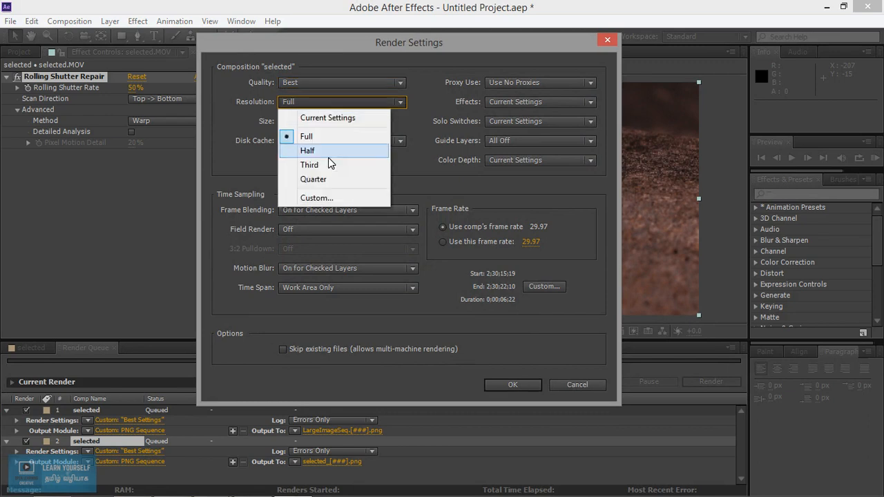
- Set the second render item's resolution to Half (960×540)
left_click(307, 150)
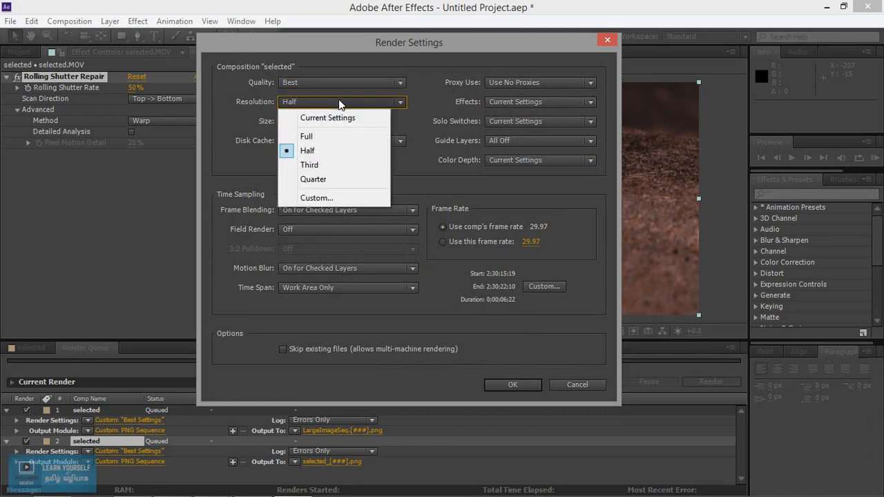
left_click(307, 151)
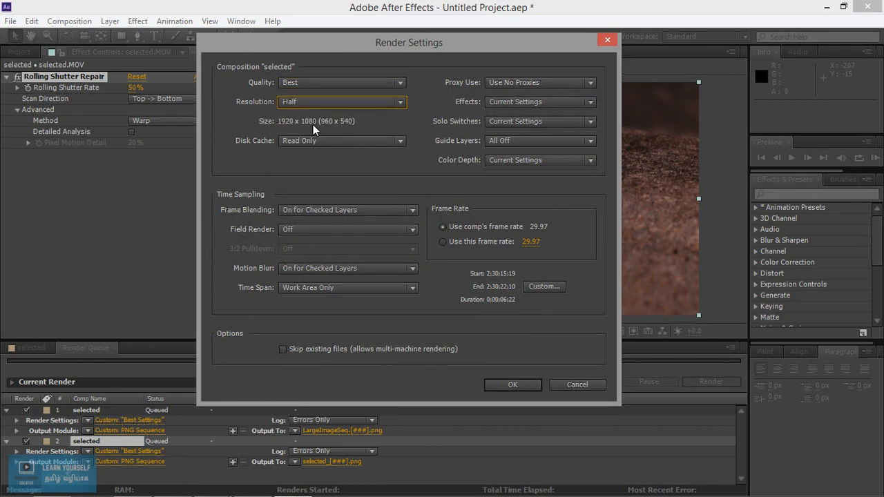
mouse_move(454, 348)
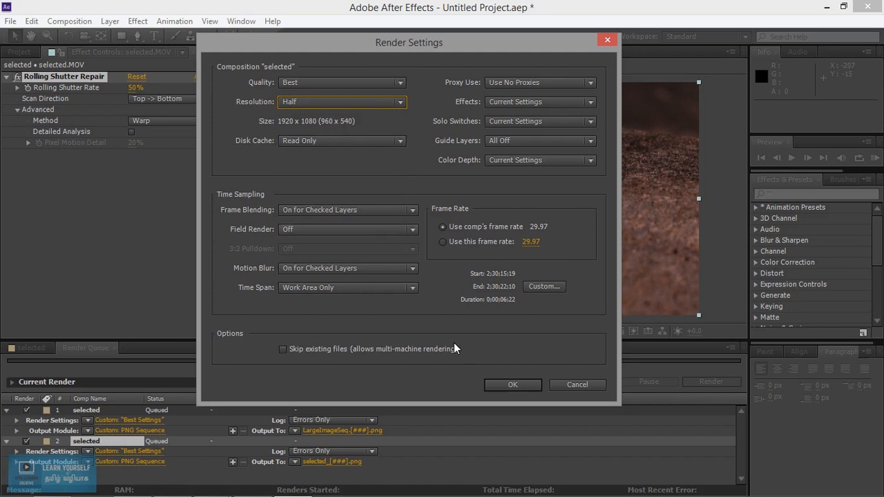
mouse_move(533, 433)
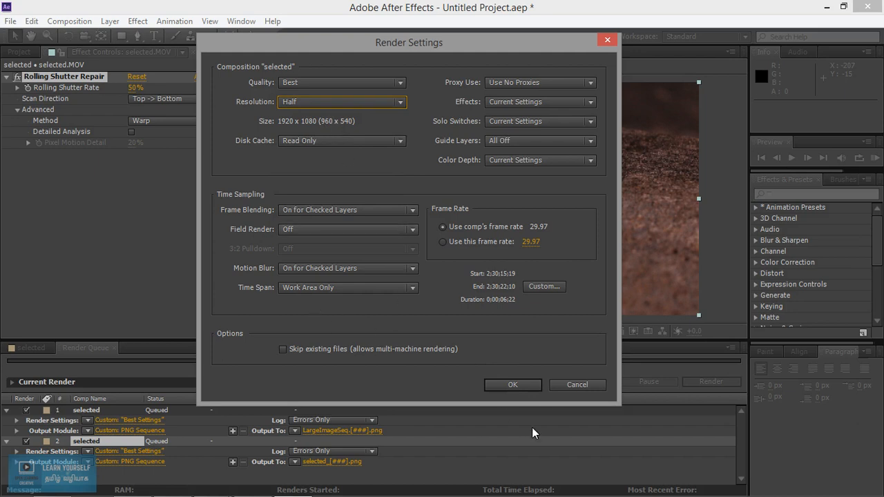
left_click(513, 384)
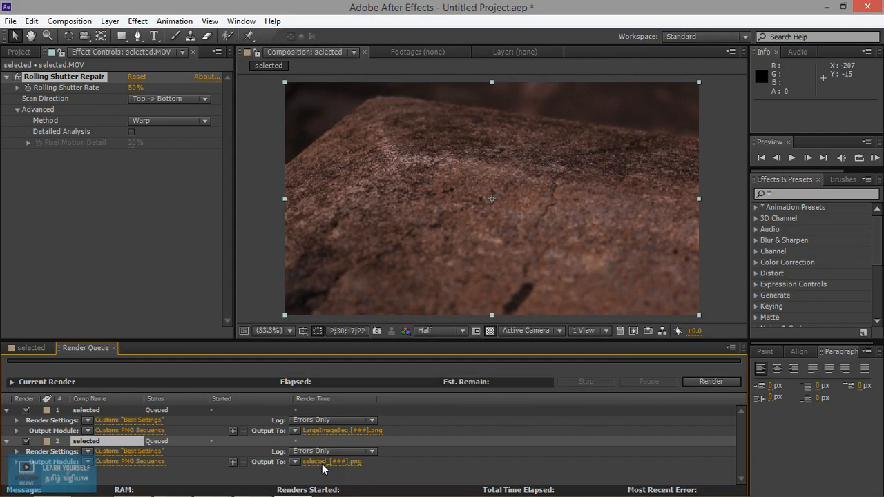
- Name the second render's output SmallImageSeq.[###] and save
left_click(332, 461)
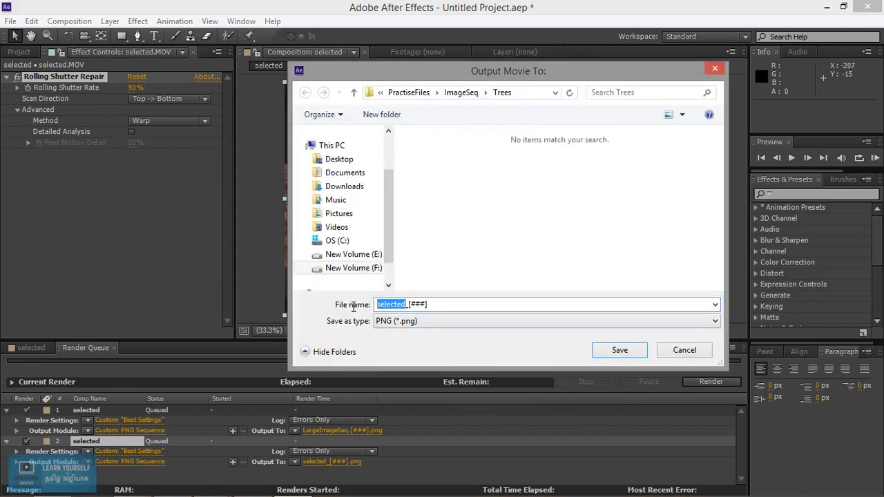
type("SmallImageSeq")
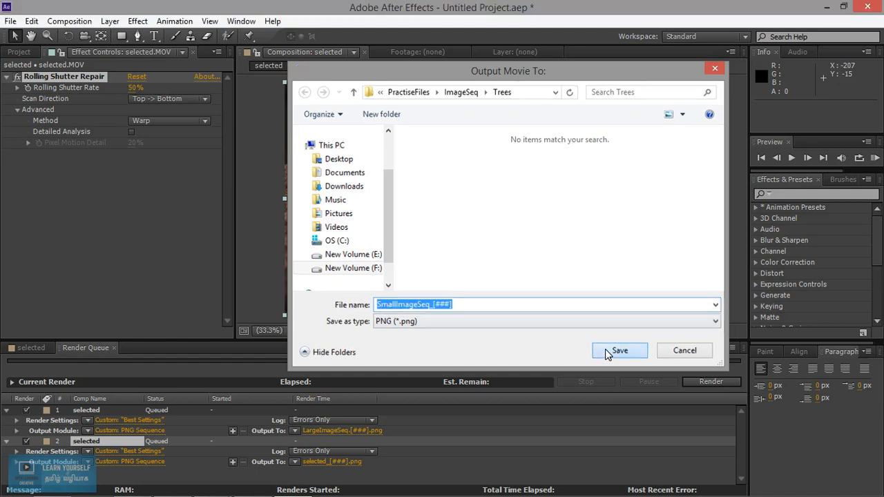
left_click(619, 350)
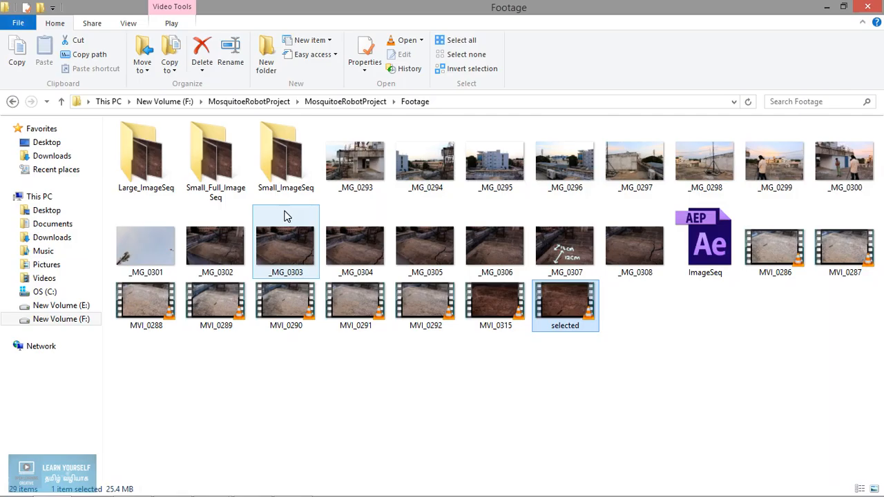
- Open Large_ImageSeq, preview frame LargeSeq.270369, and check its 1920×1080 dimensions in Properties
left_click(146, 152)
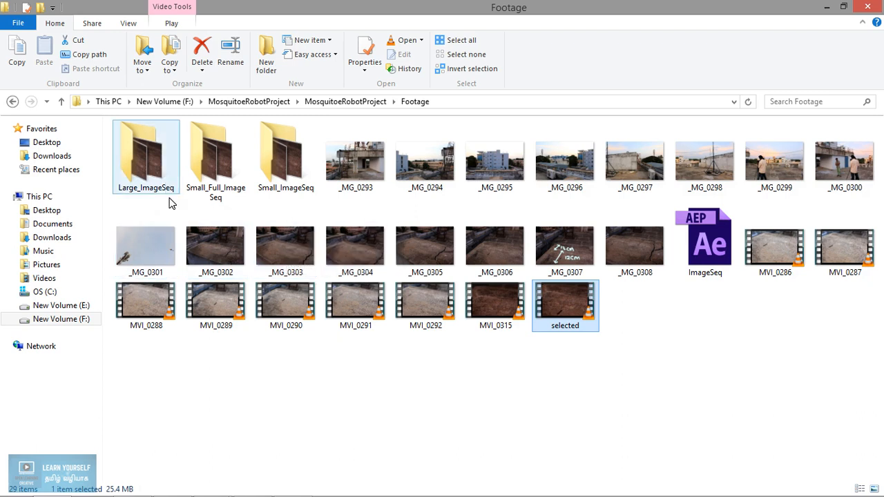
double_click(146, 156)
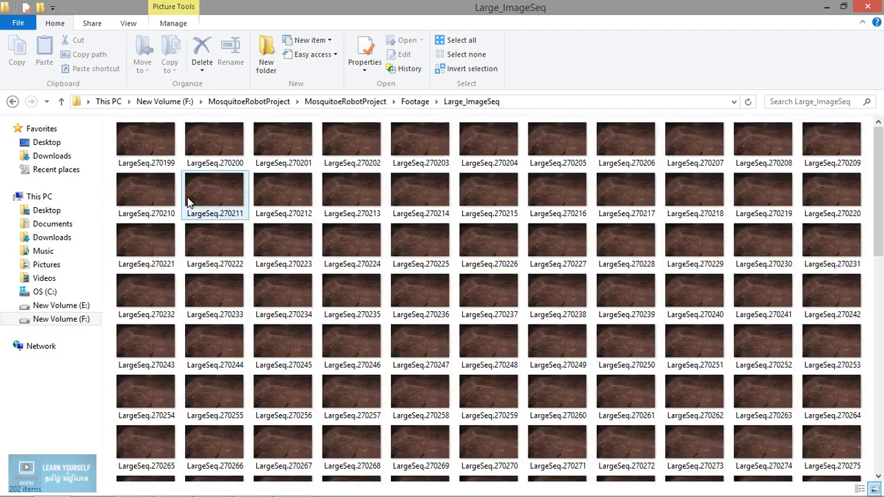
scroll("down", 3)
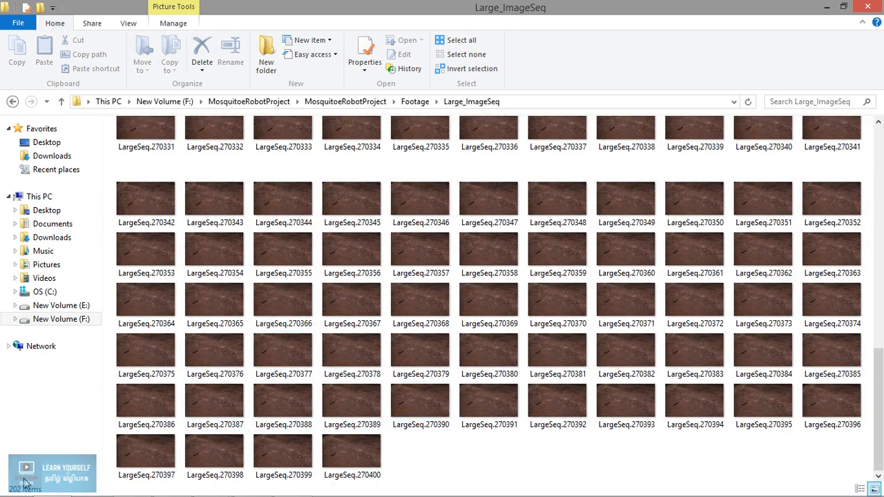
left_click(489, 300)
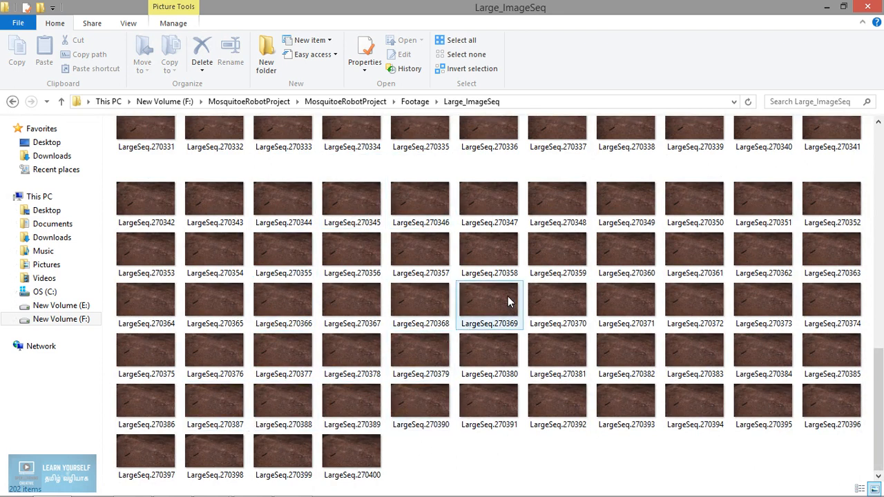
double_click(488, 300)
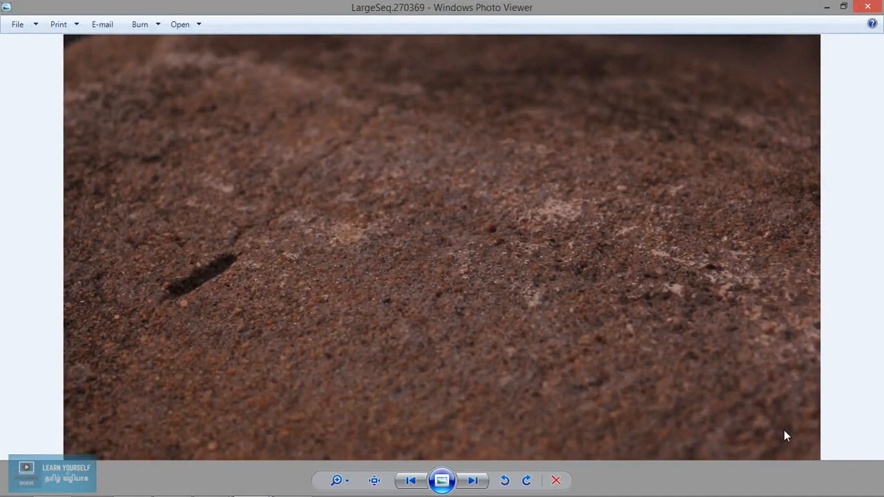
left_click(555, 480)
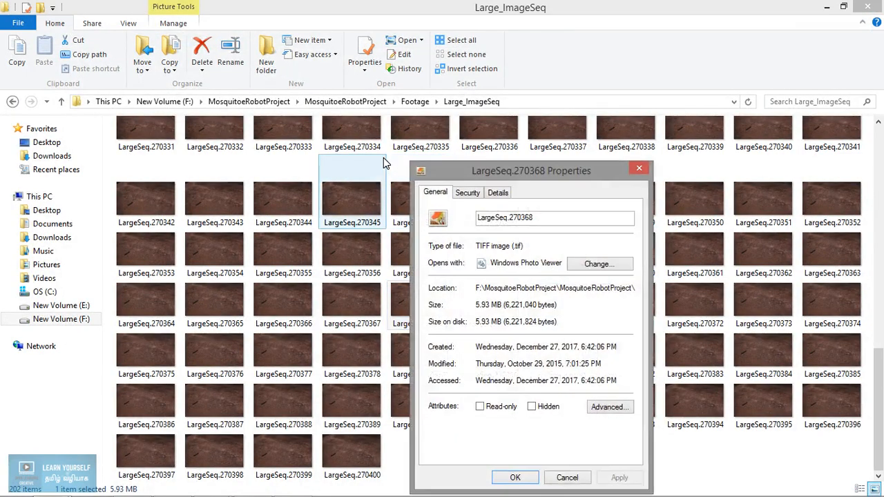
left_click(498, 192)
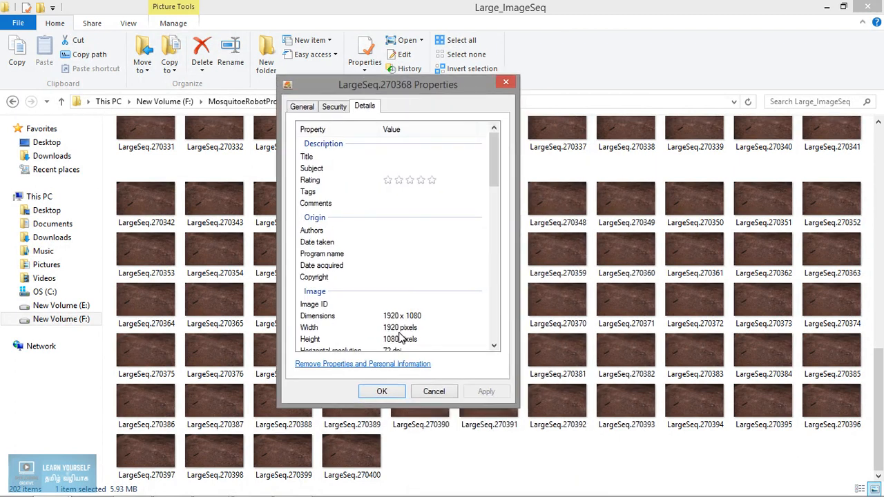
mouse_move(428, 395)
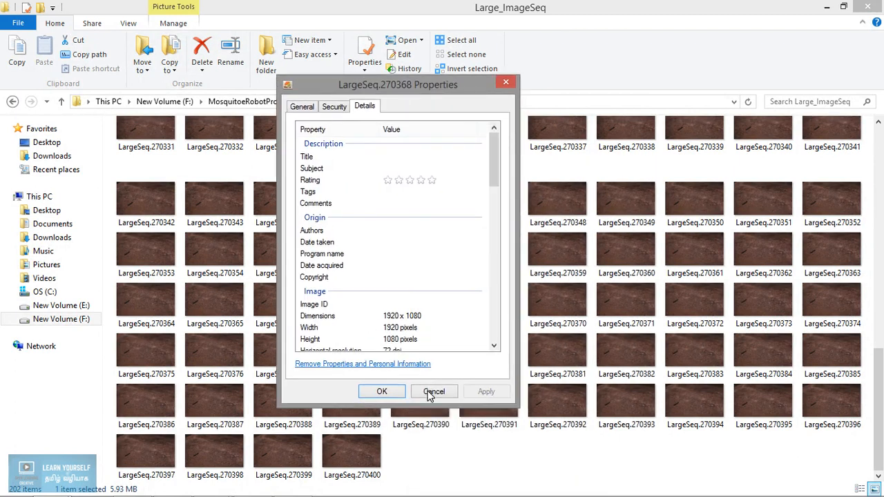
left_click(434, 392)
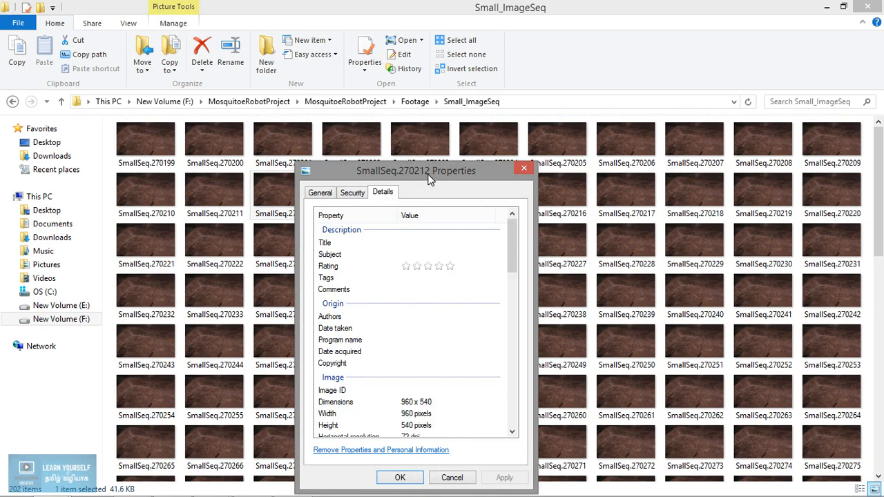
- Check frame LSmallSeq.270211's Properties, confirming 1920×1080 dimensions
left_click_drag(416, 171, 428, 133)
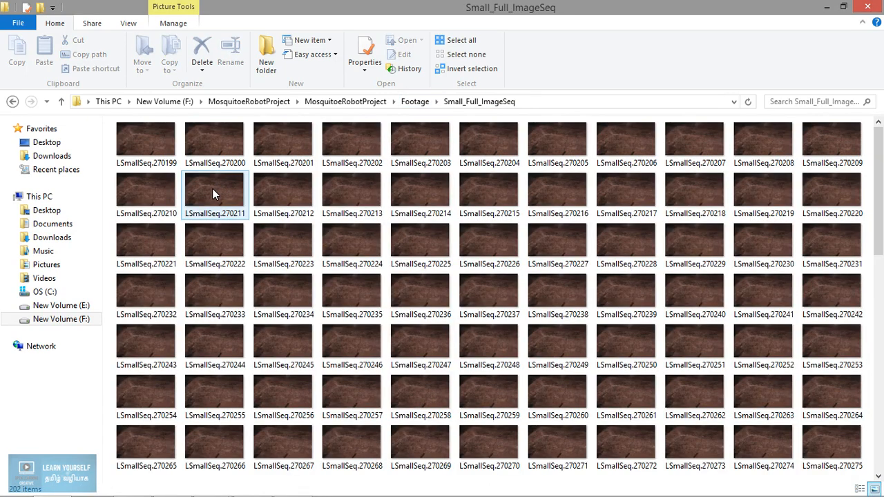
right_click(215, 190)
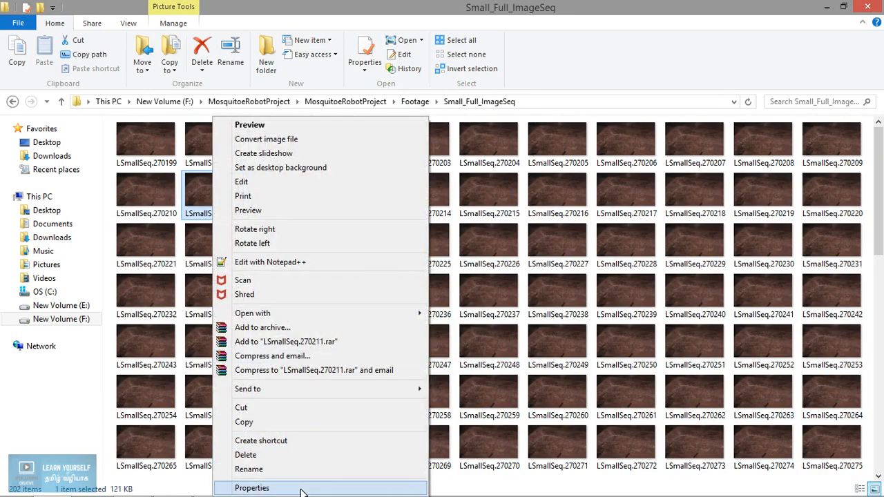
left_click(252, 488)
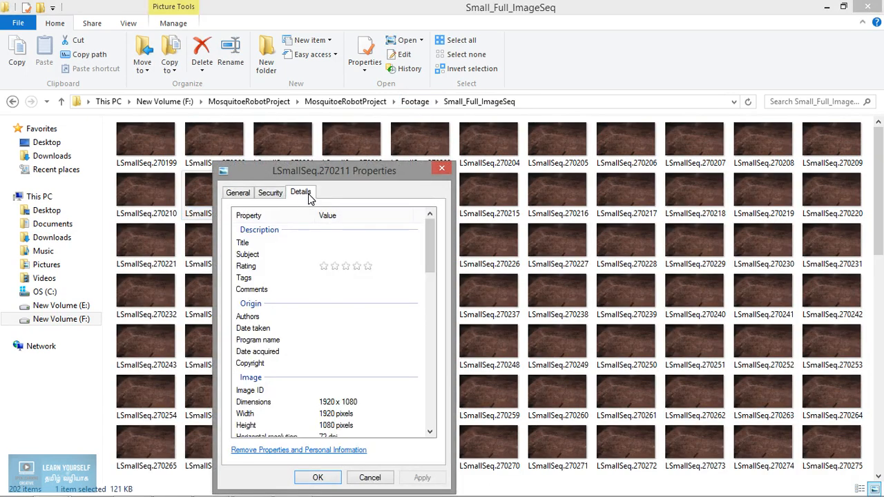
mouse_move(359, 212)
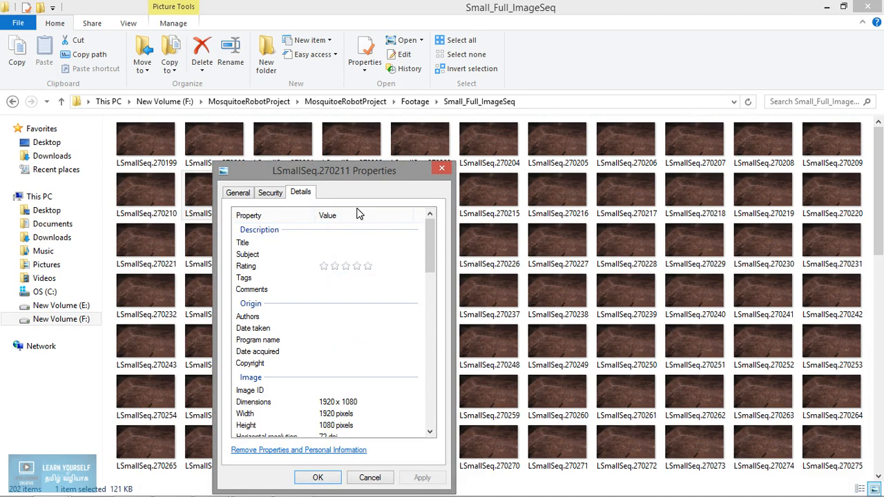
mouse_move(365, 412)
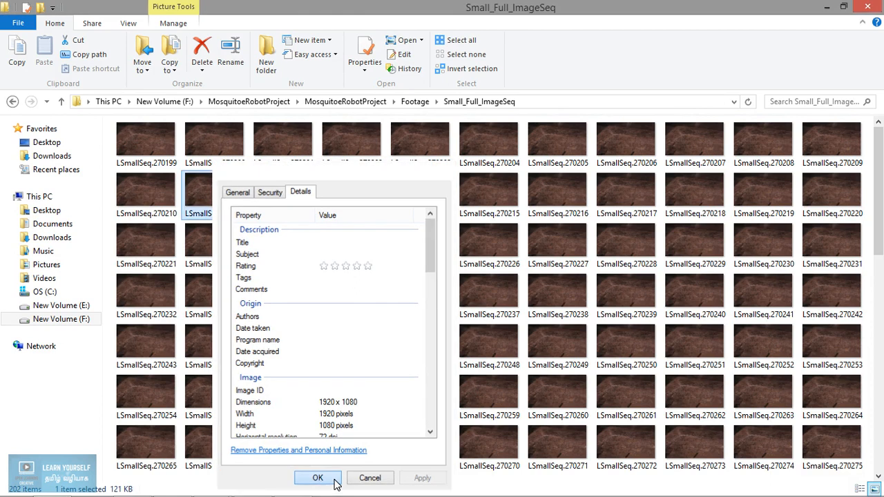
left_click(318, 478)
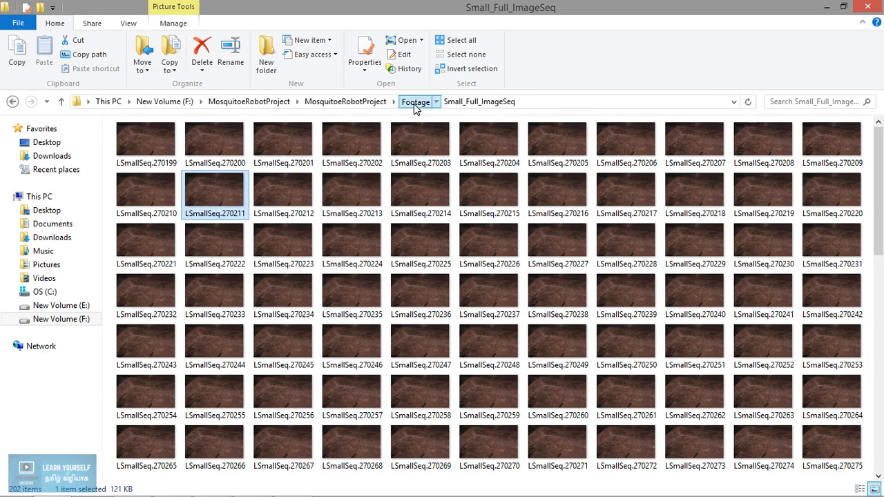
- Go back to Footage, open Large_ImageSeq, then select a small frame to compare file size
left_click(415, 102)
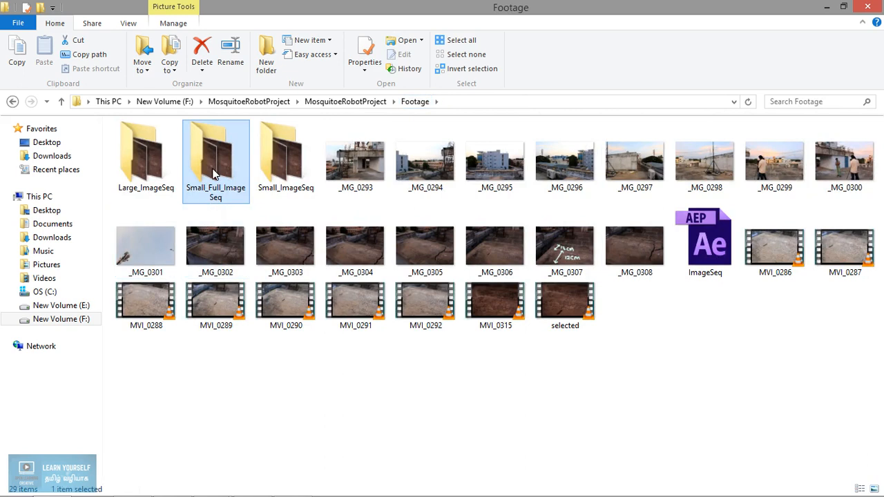
double_click(146, 152)
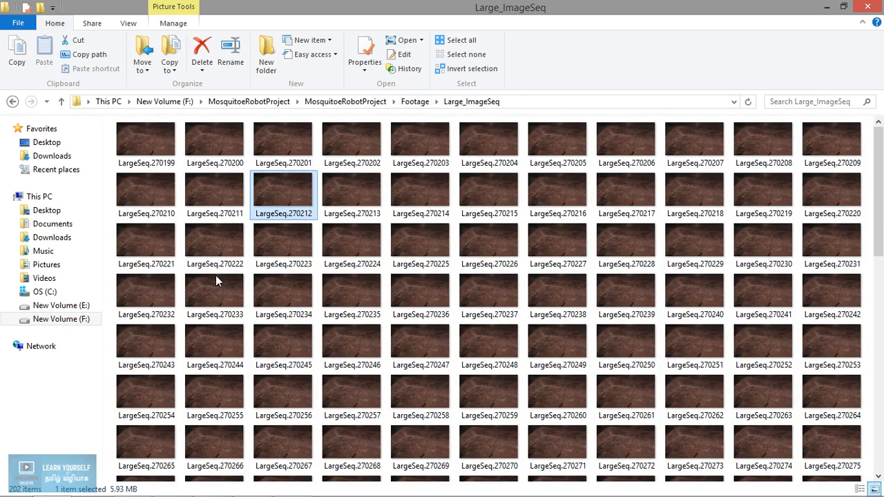
mouse_move(124, 492)
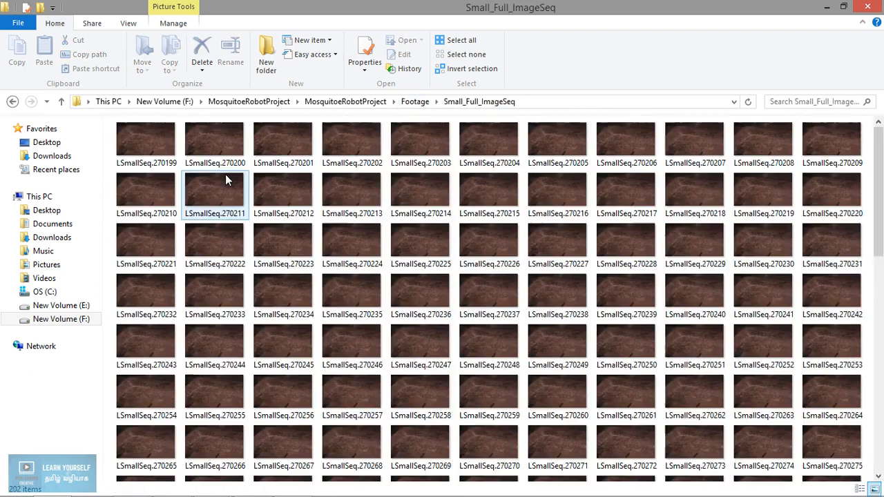
left_click(283, 190)
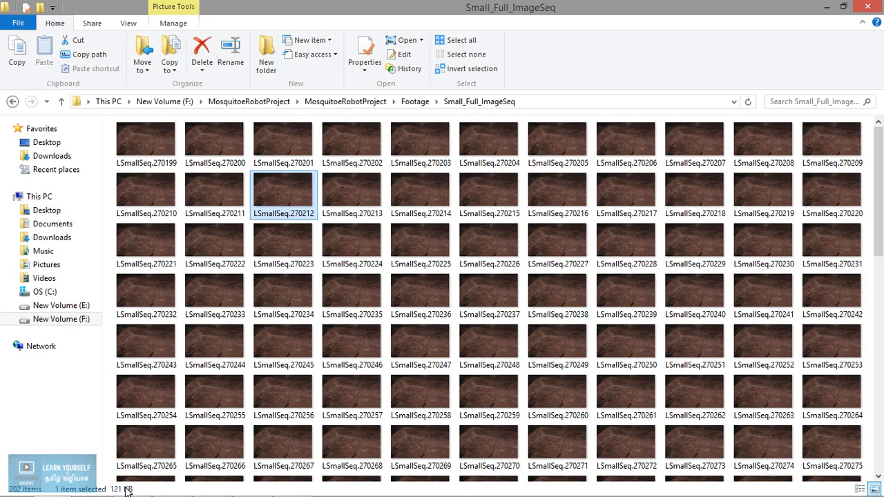
mouse_move(288, 188)
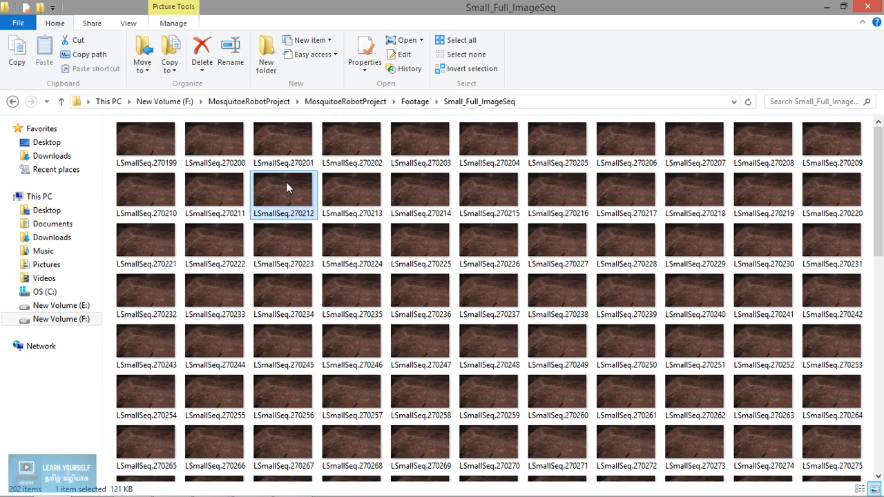
mouse_move(283, 190)
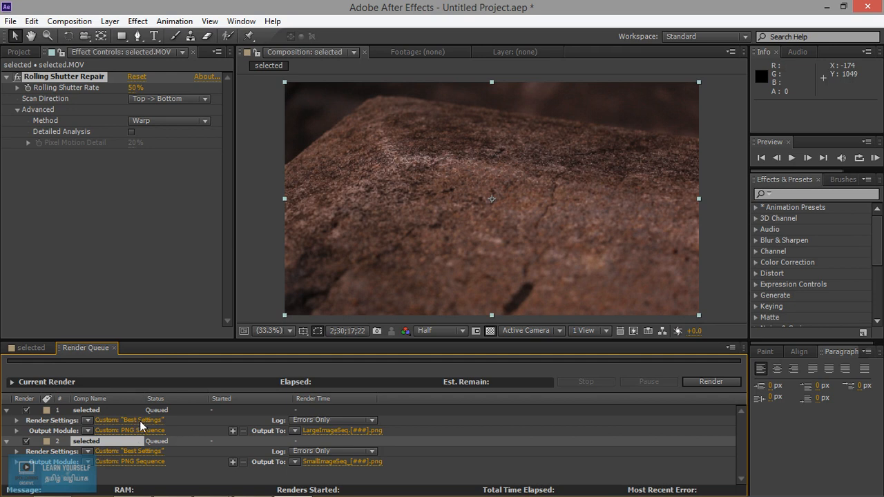
left_click(129, 419)
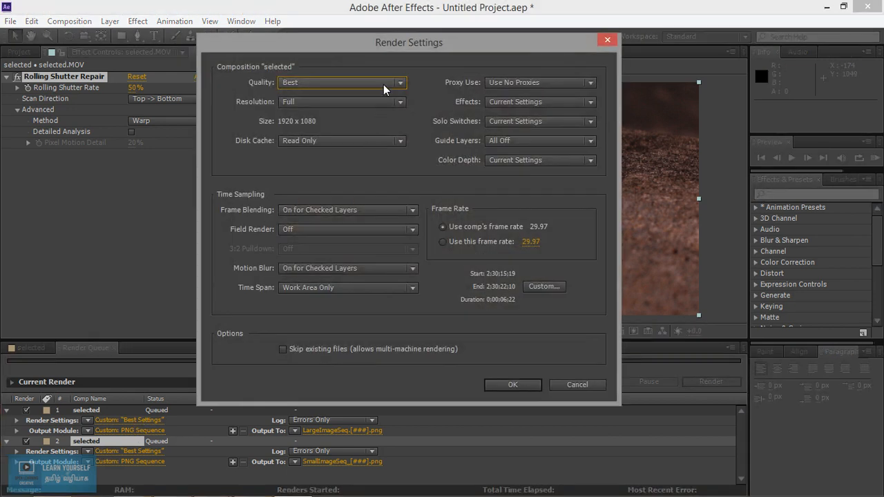
left_click(513, 385)
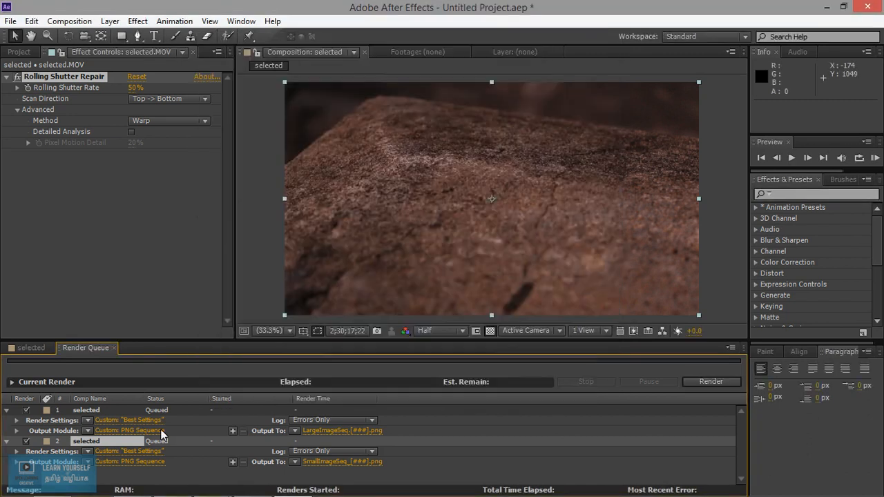
left_click(128, 430)
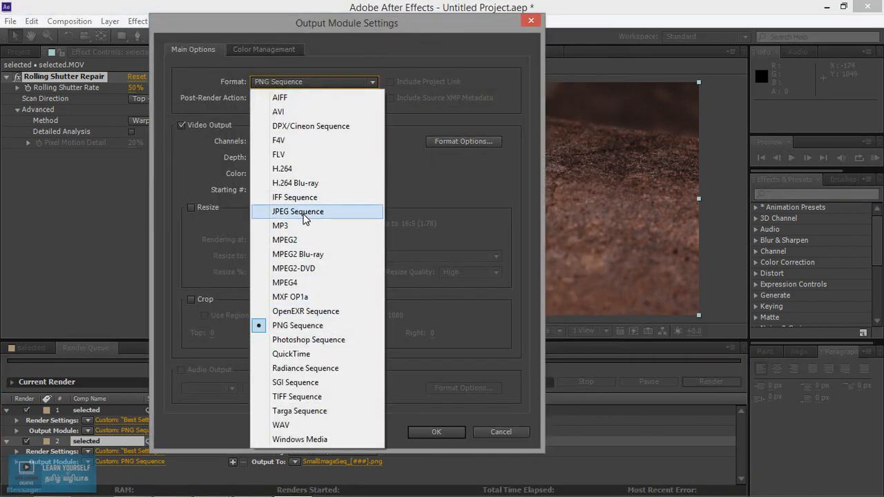
left_click(298, 211)
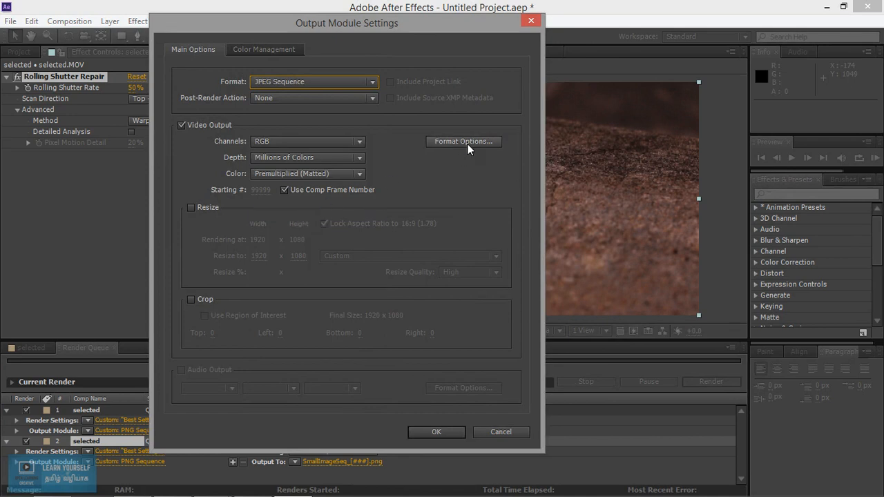
left_click(463, 141)
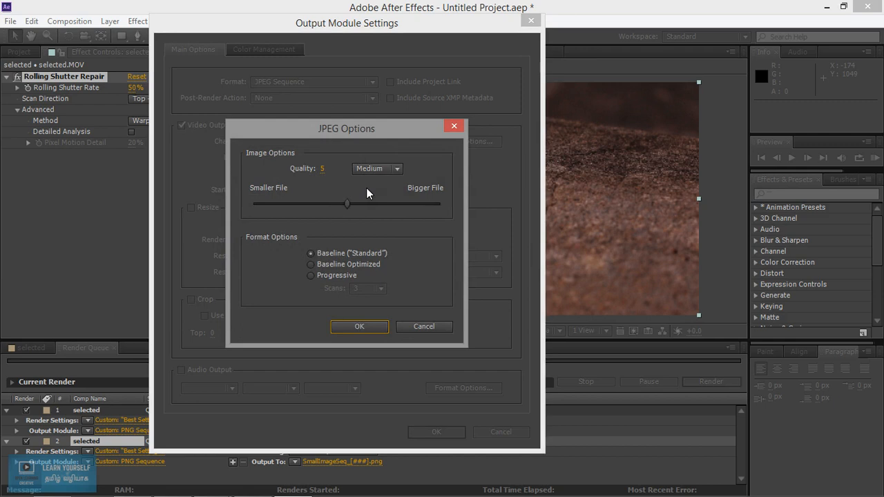
mouse_move(349, 211)
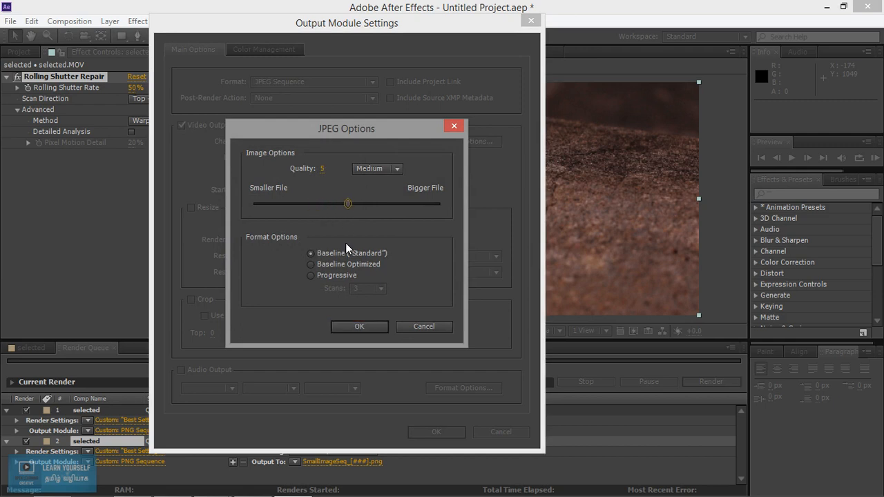
mouse_move(424, 326)
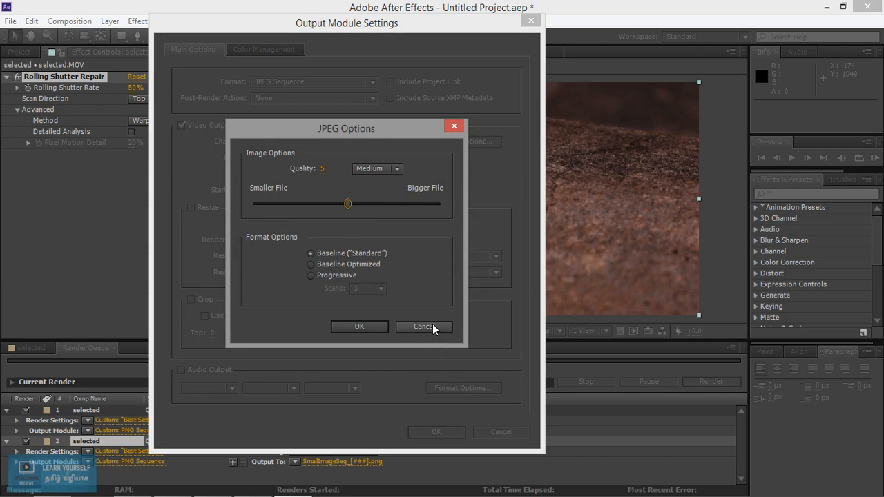
left_click(424, 326)
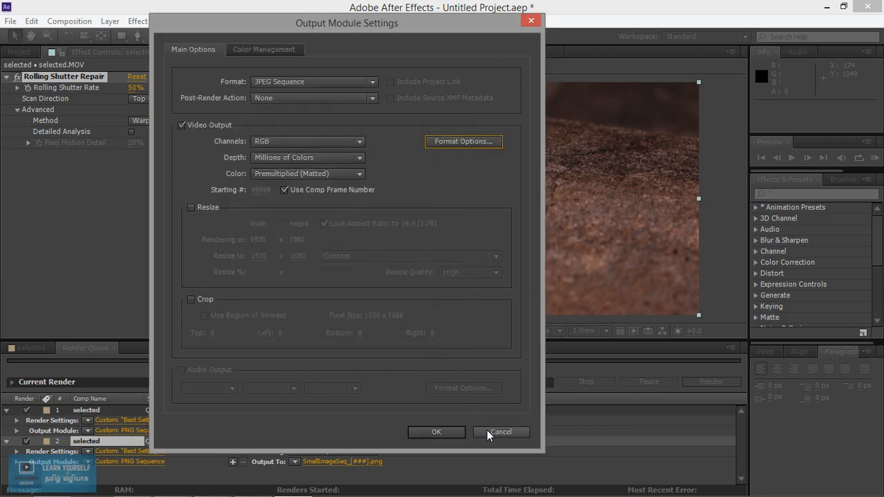
left_click(501, 431)
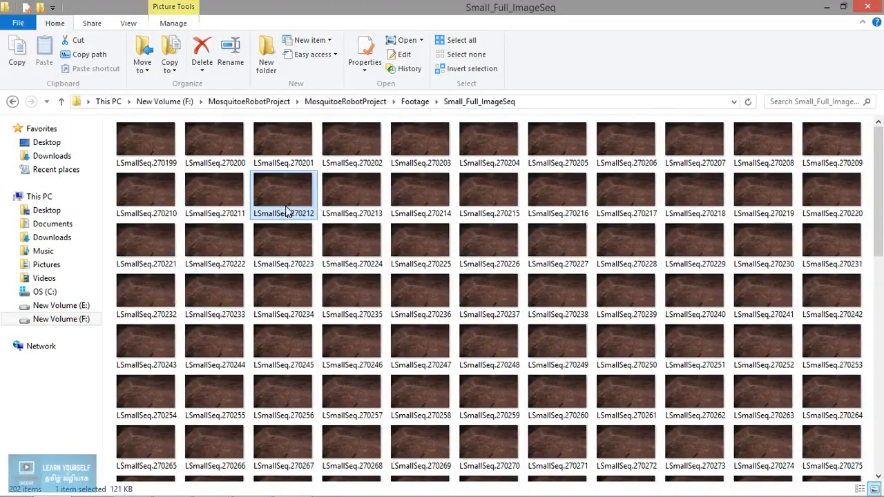
- Scroll down and preview frame LSmallSeq.270311 in the photo viewer
scroll("down", 3)
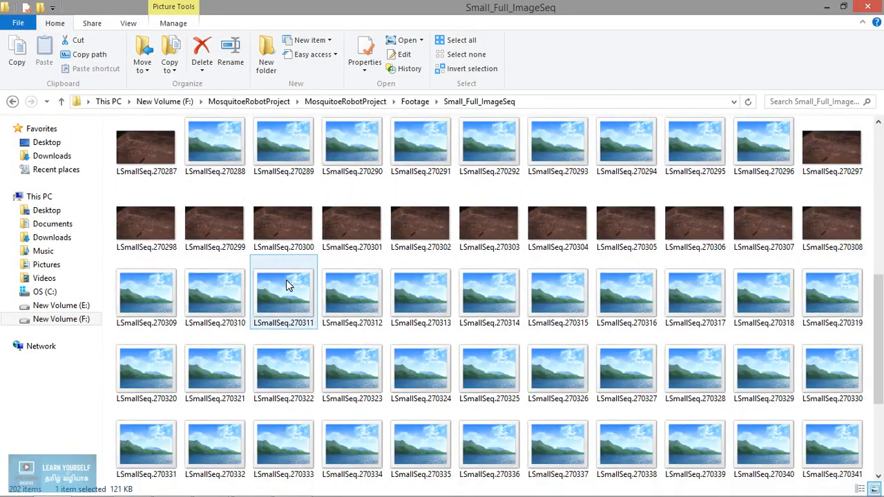
double_click(283, 286)
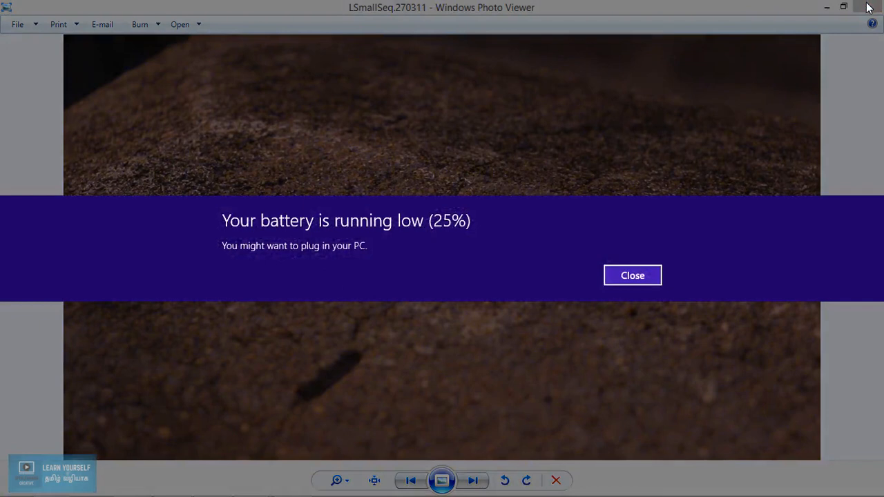
left_click(632, 275)
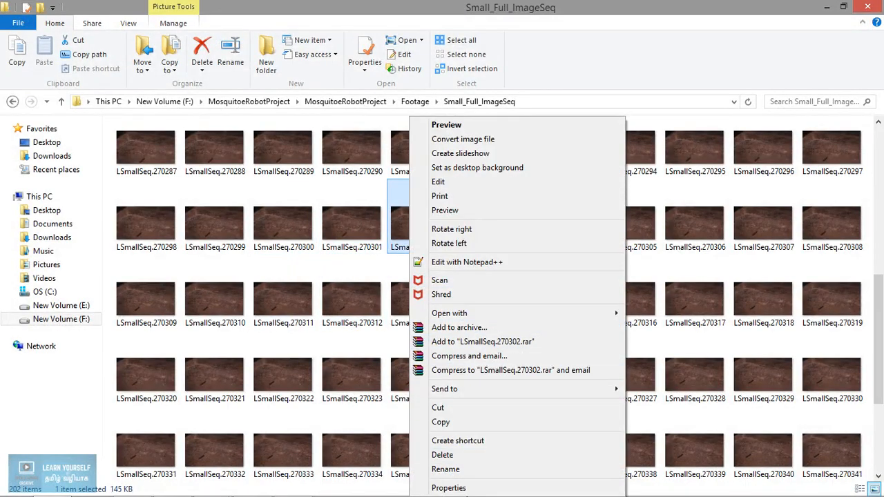
- Check frame LSmallSeq.270302's properties (1920×1080, 145 KB), then select the Small_ImageSeq folder
left_click(449, 487)
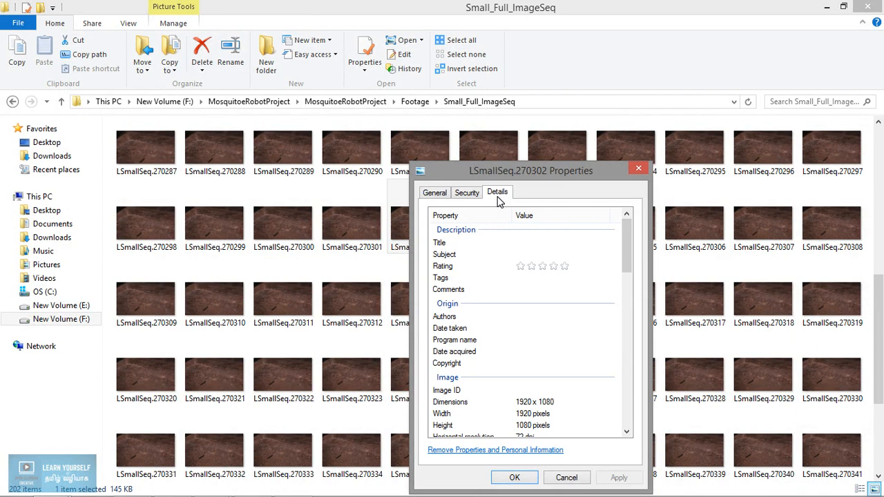
mouse_move(563, 183)
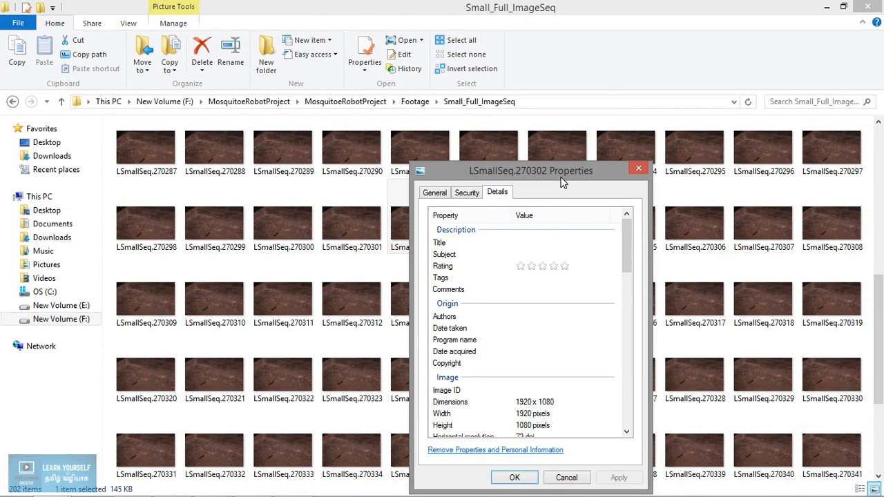
left_click_drag(530, 171, 426, 155)
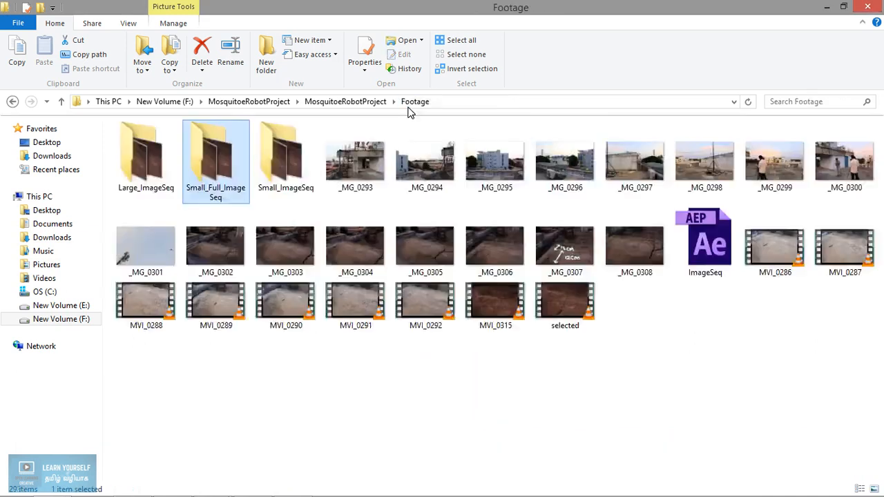
mouse_move(292, 246)
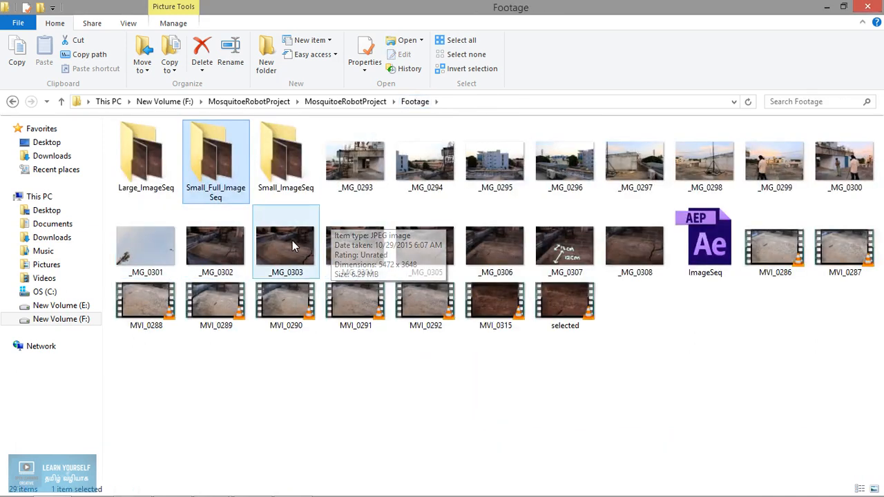
mouse_move(282, 209)
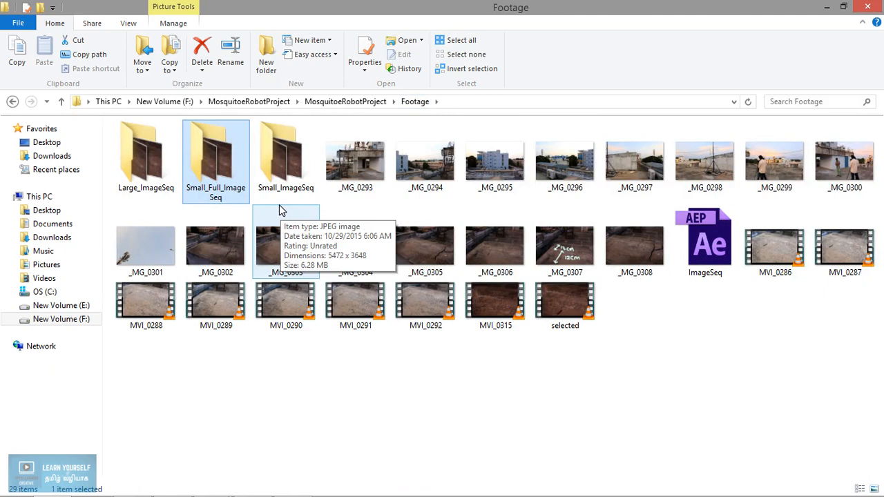
left_click(285, 156)
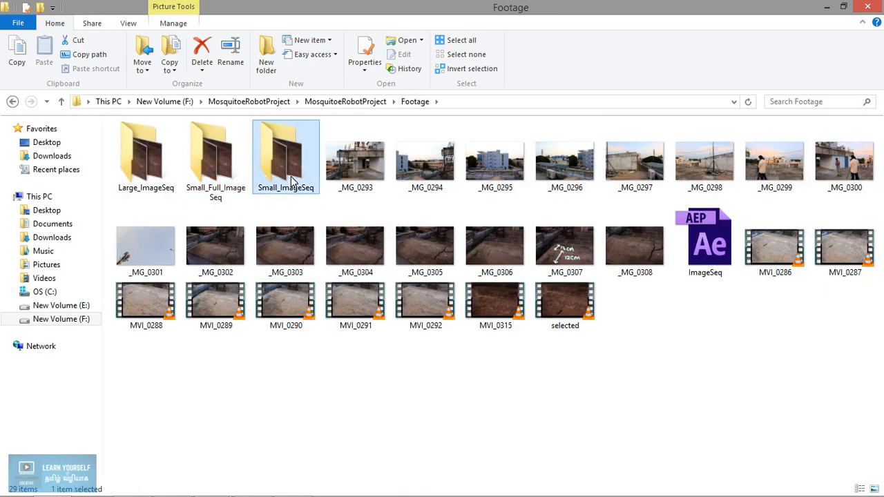